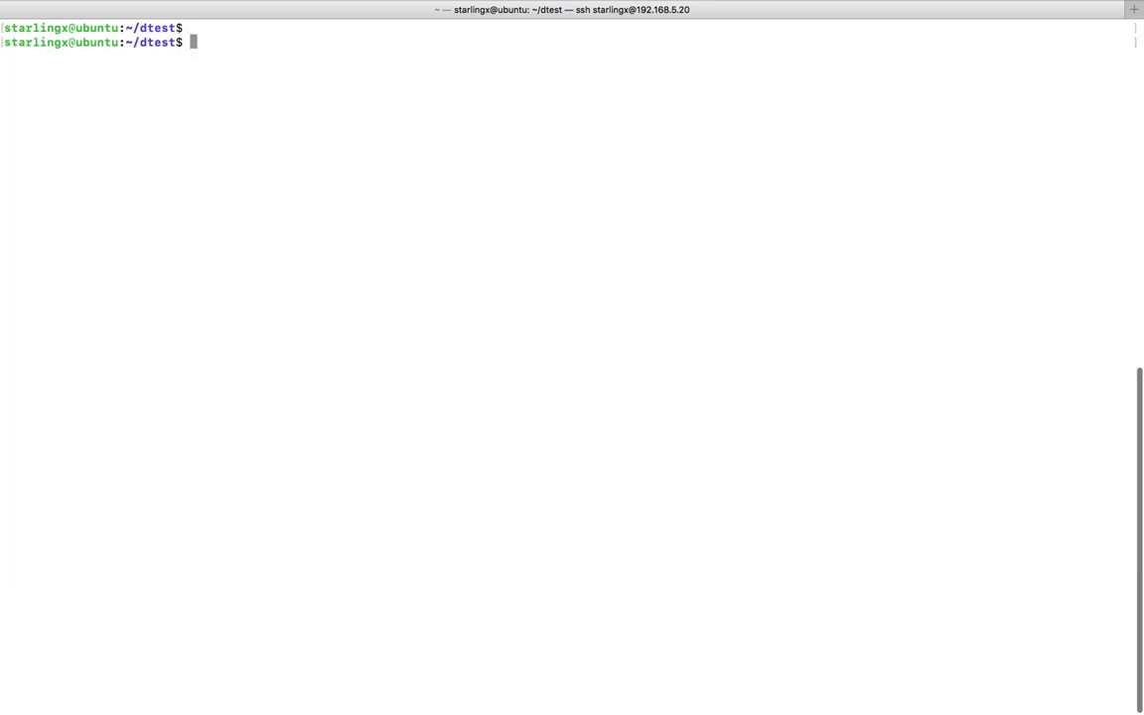
List the ~/dtest project folder showing myfiles, myfiles2, a Dockerfile and a pip tarball
key("Return")
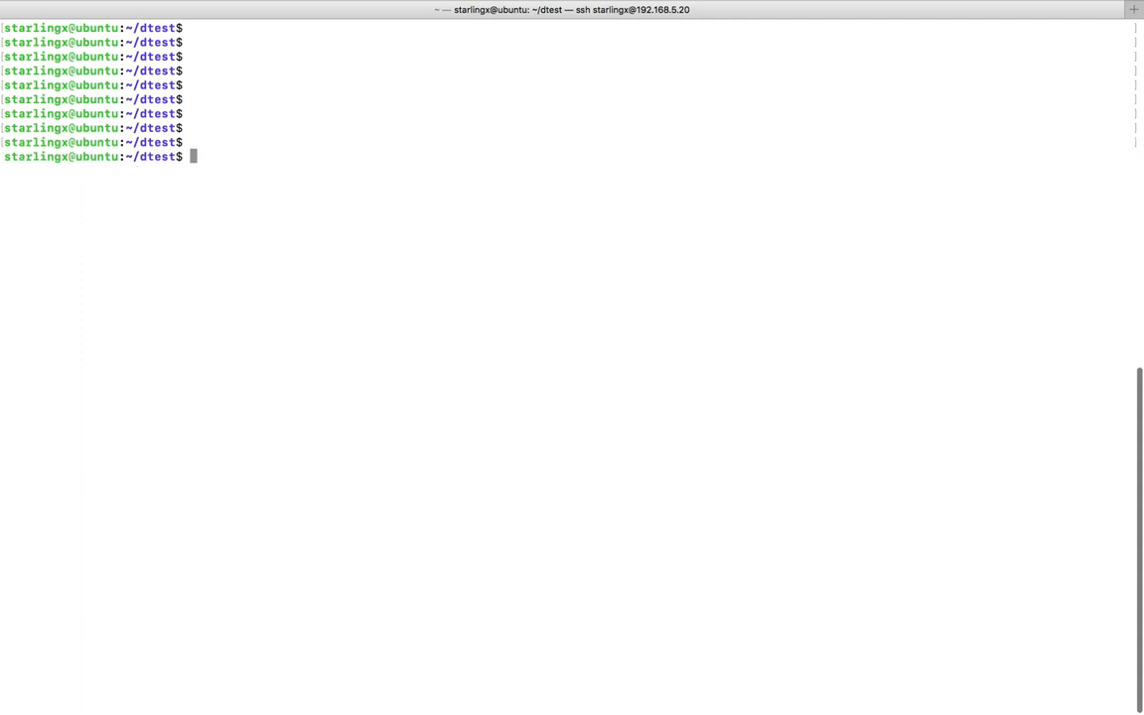
type("ls")
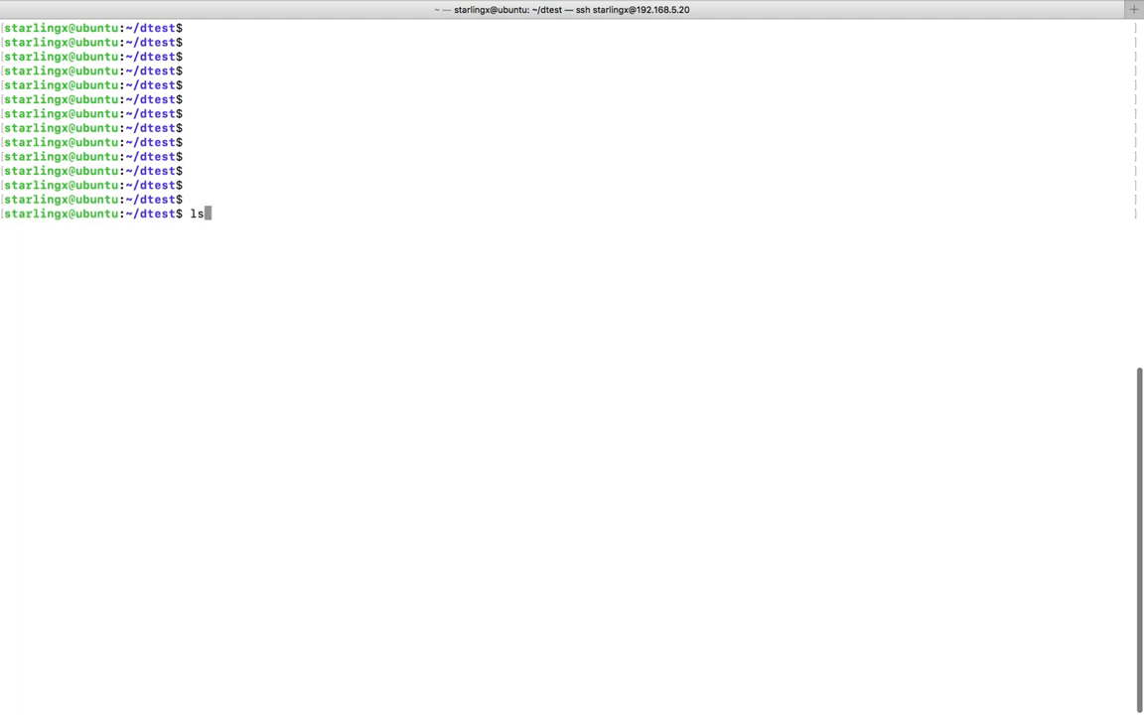
key("Return")
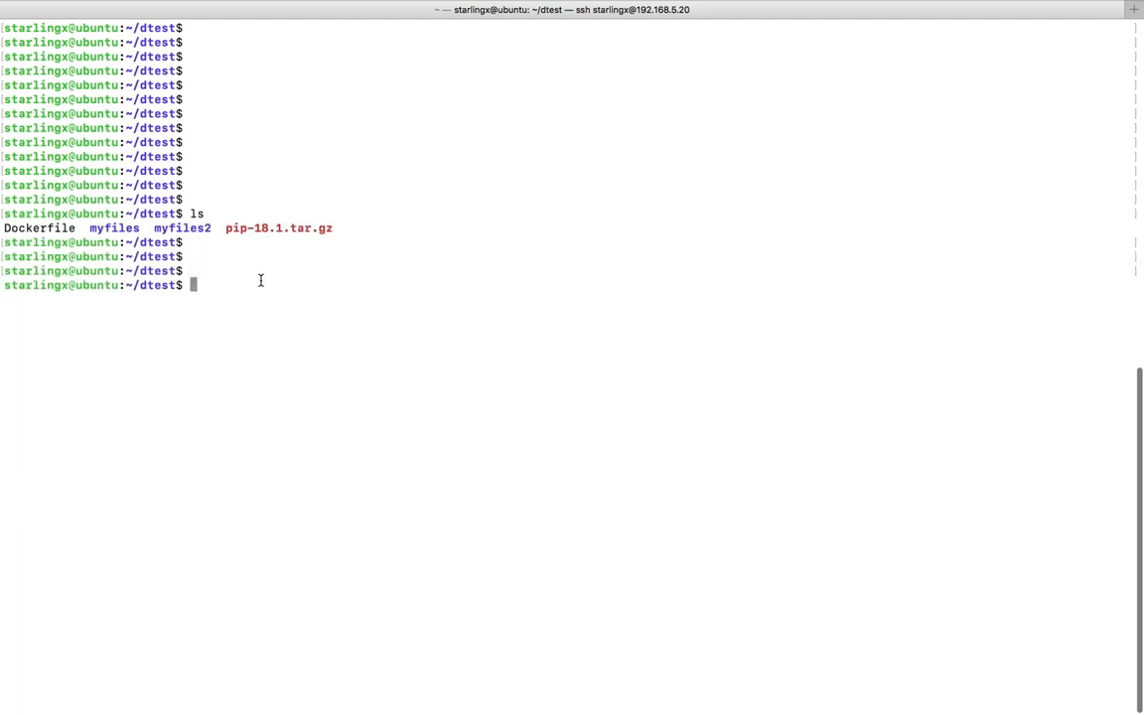
mouse_move(104, 228)
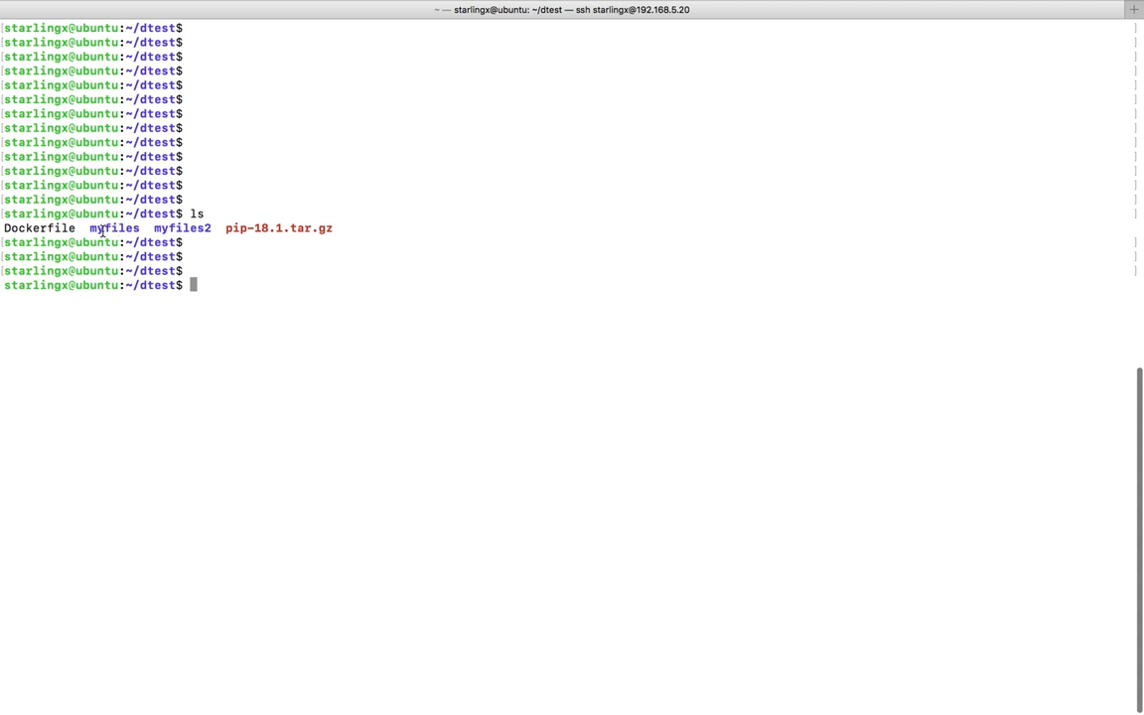
List myfiles (a1–a3) and myfiles2 (b1–b2)
double_click(182, 226)
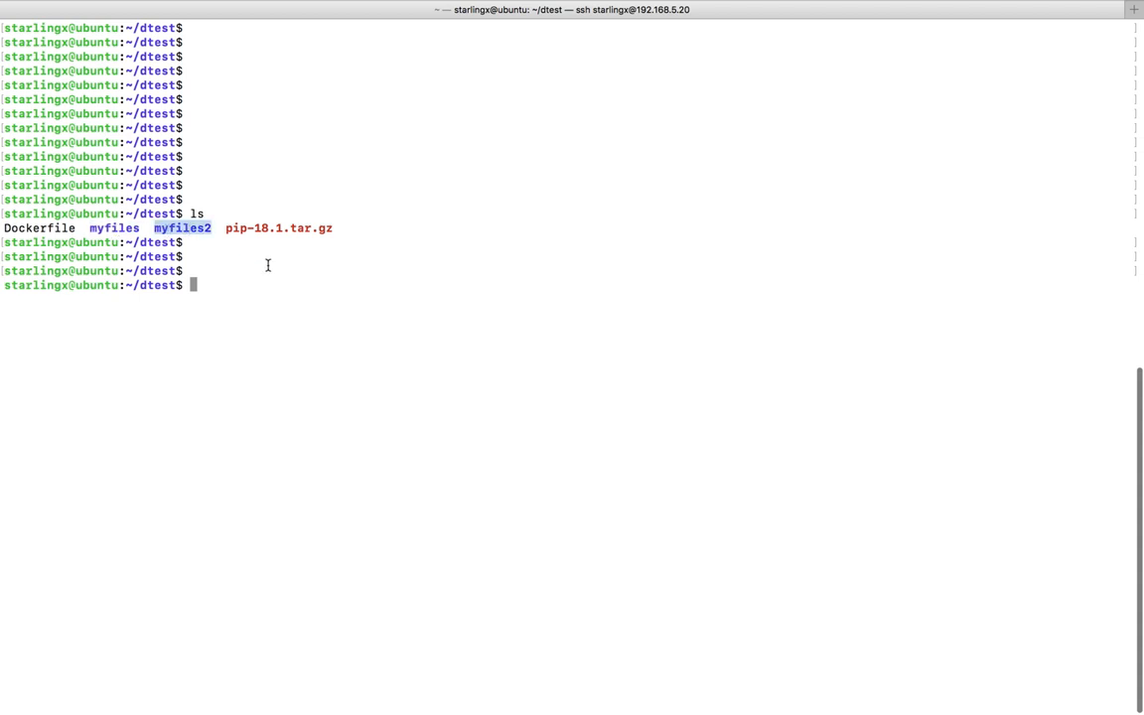
type("ls myfiles")
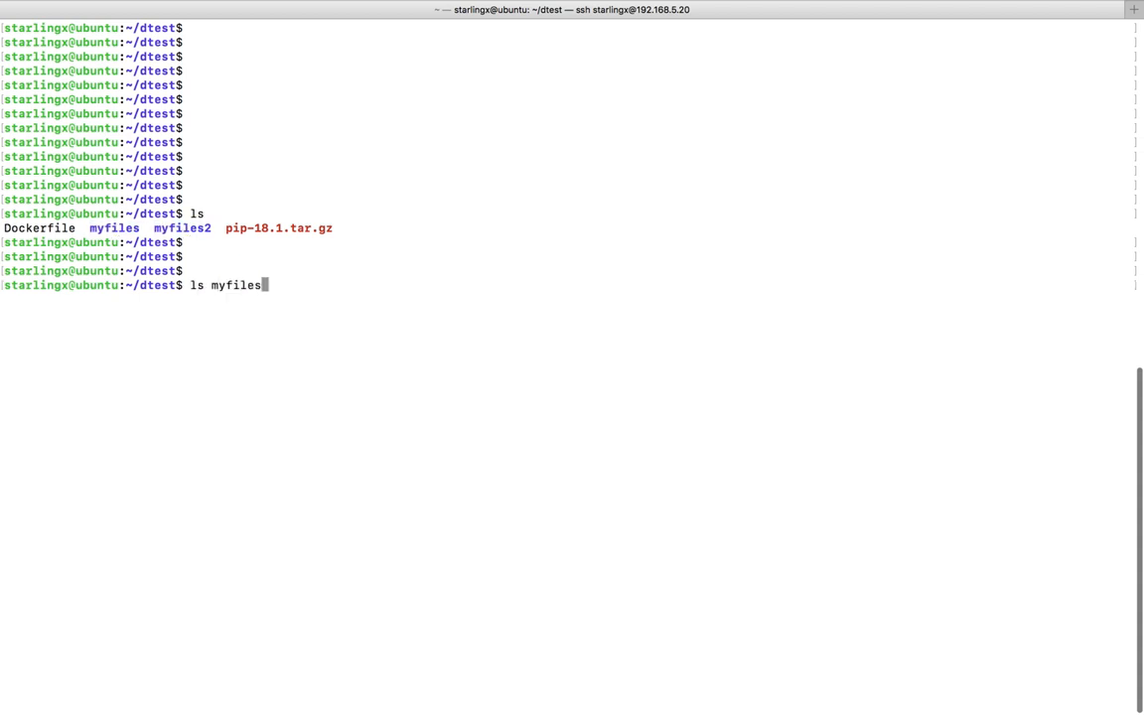
key("Return")
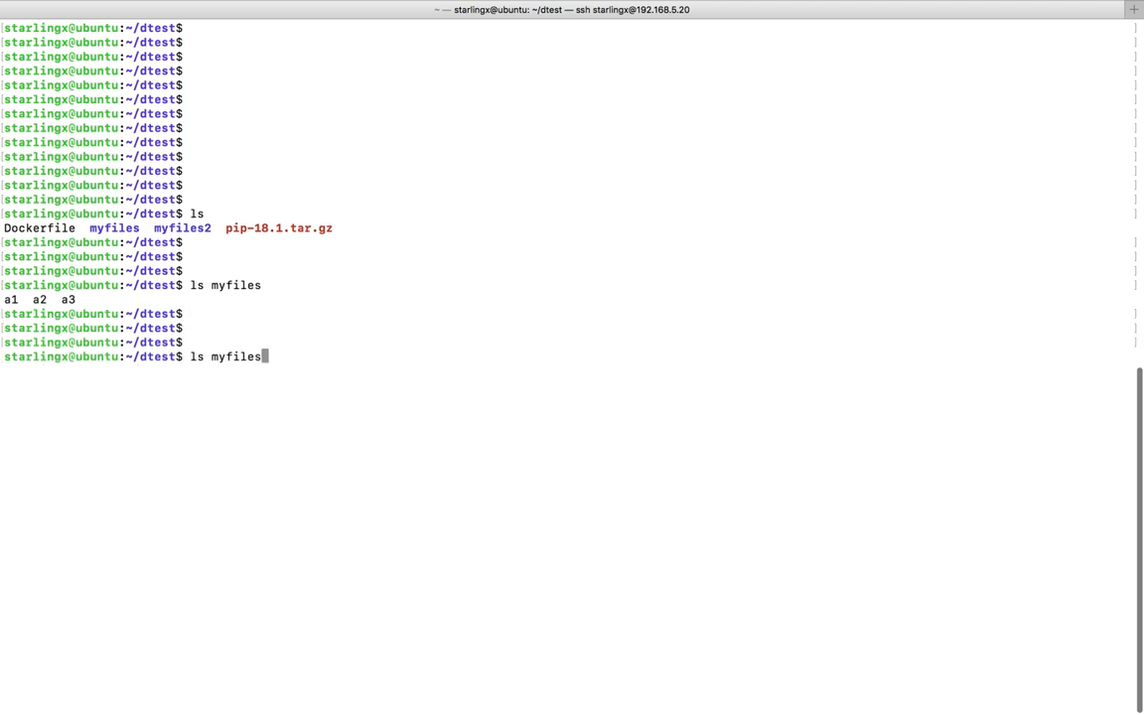
key("Return")
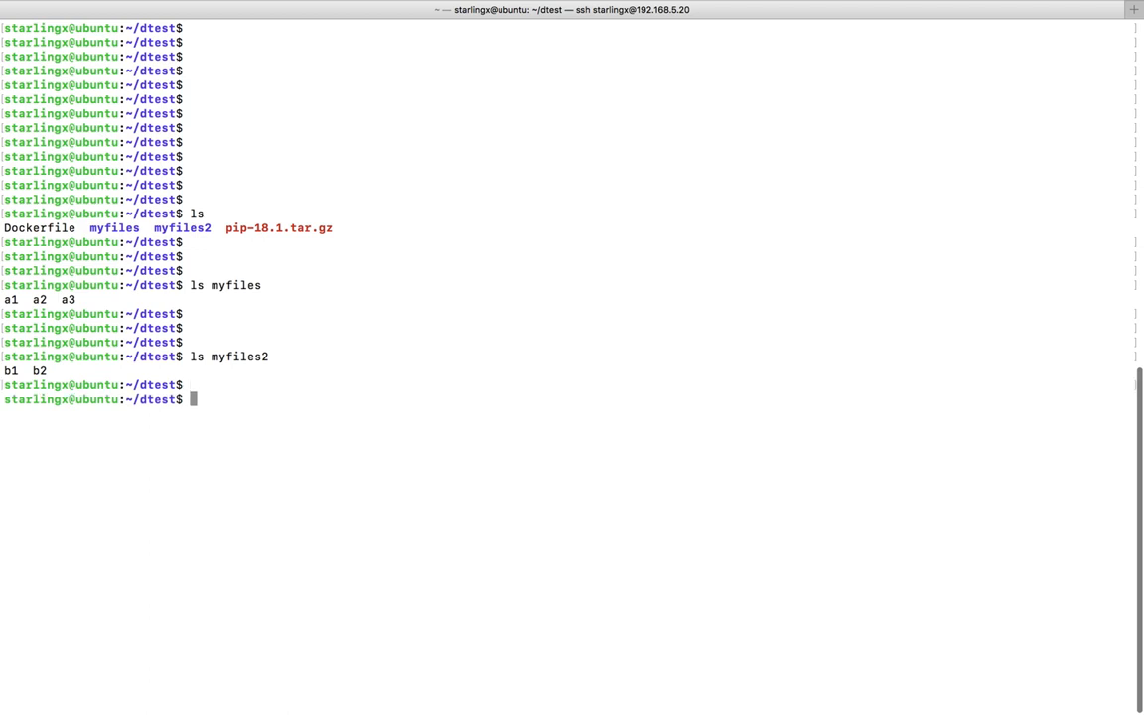
key("Return")
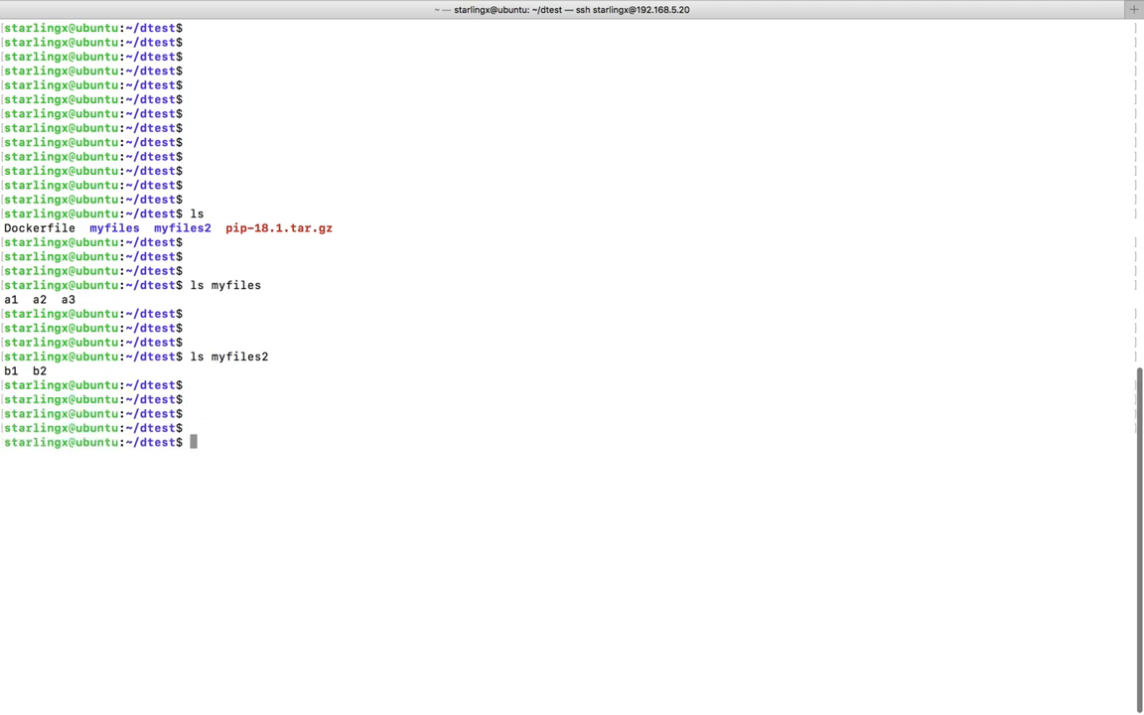
Edit the Dockerfile in vim, positioning at the end of the COPY myfiles /mydata line
type("vim Dockerfile")
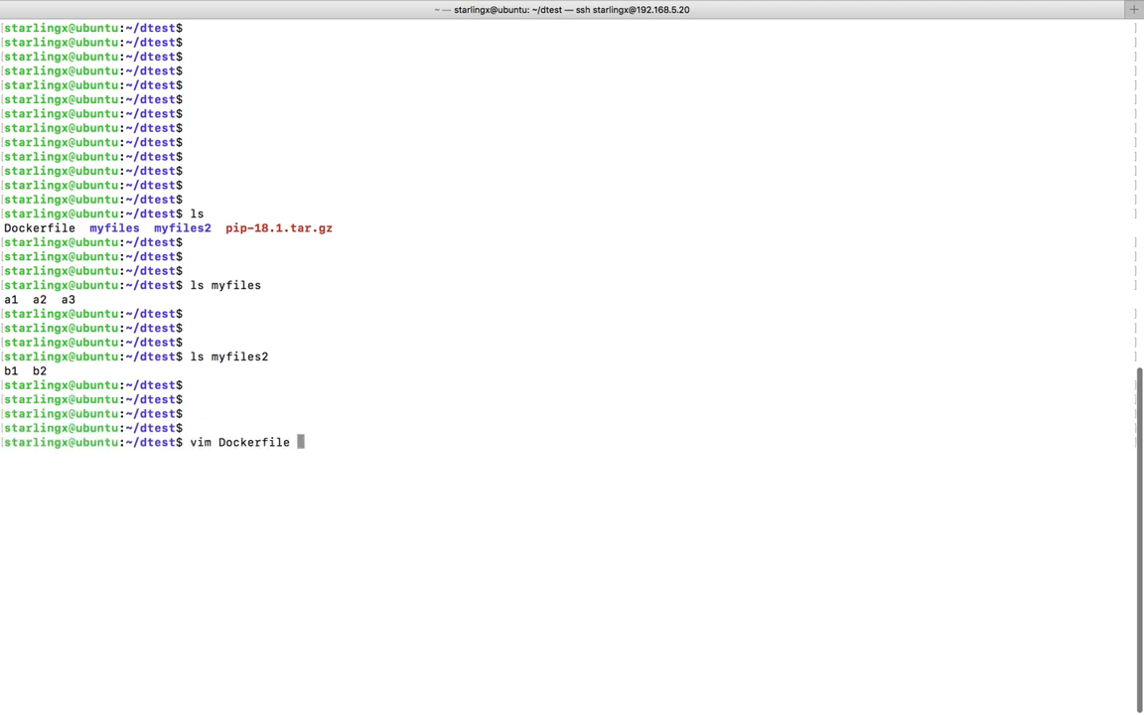
key("Return")
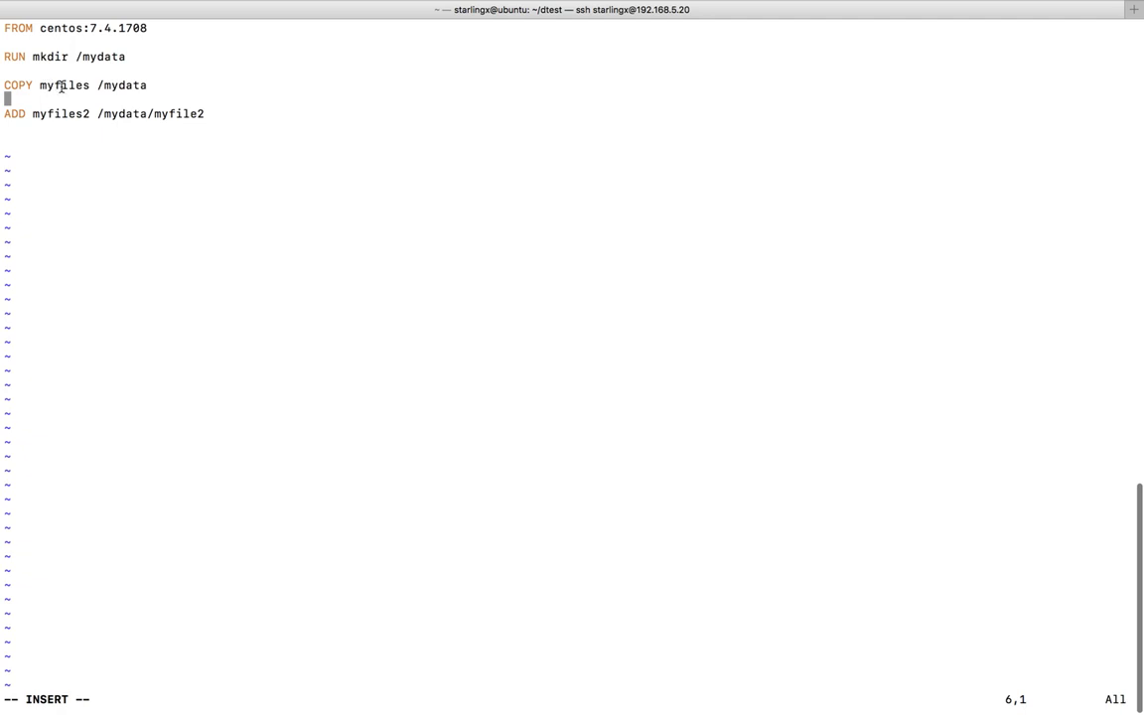
double_click(63, 84)
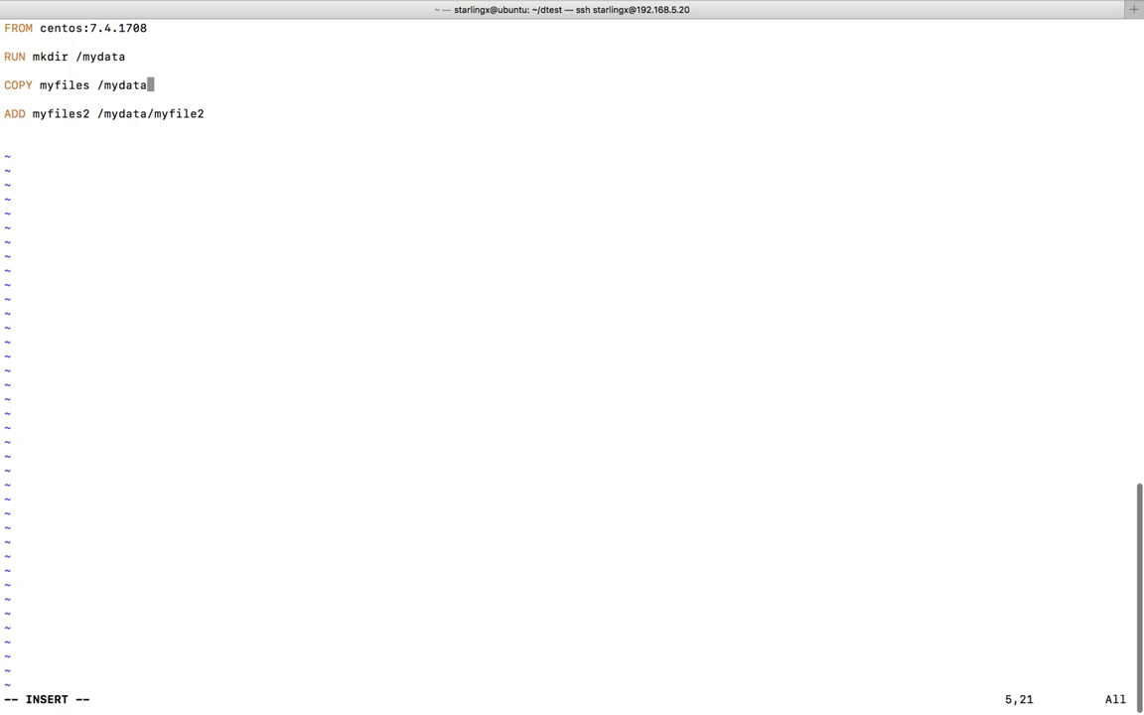
Change the COPY destination to /mydata/myfiles1 and the ADD destination to /mydata/myfiles2
type("/")
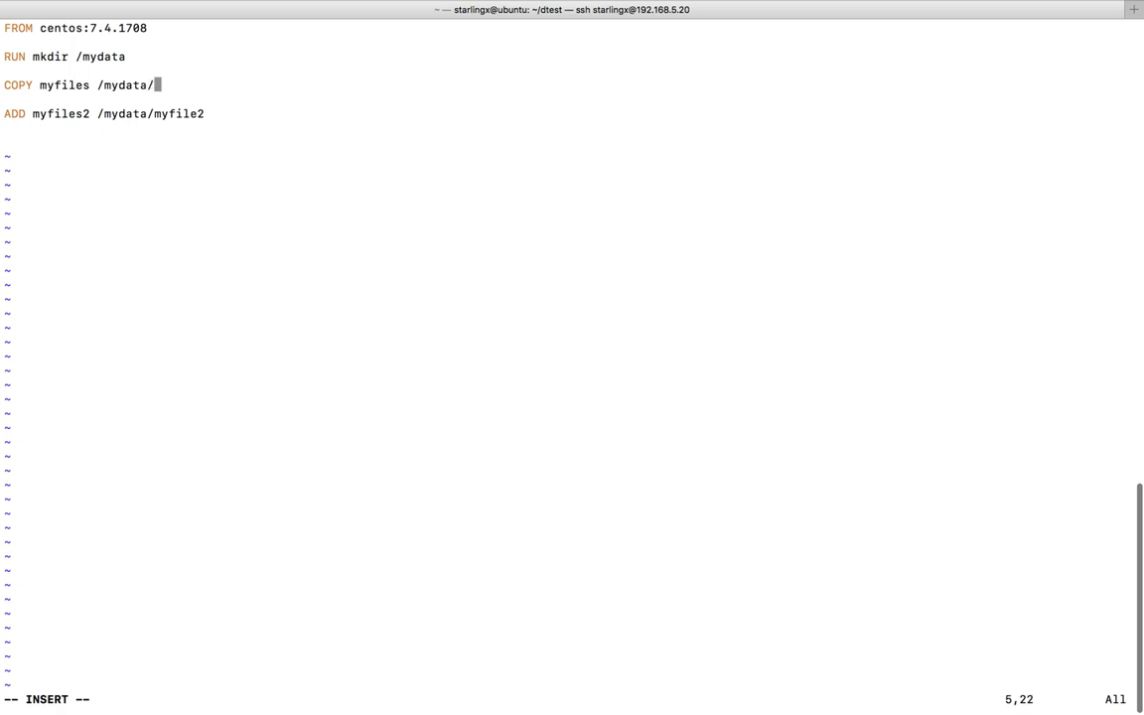
type("f")
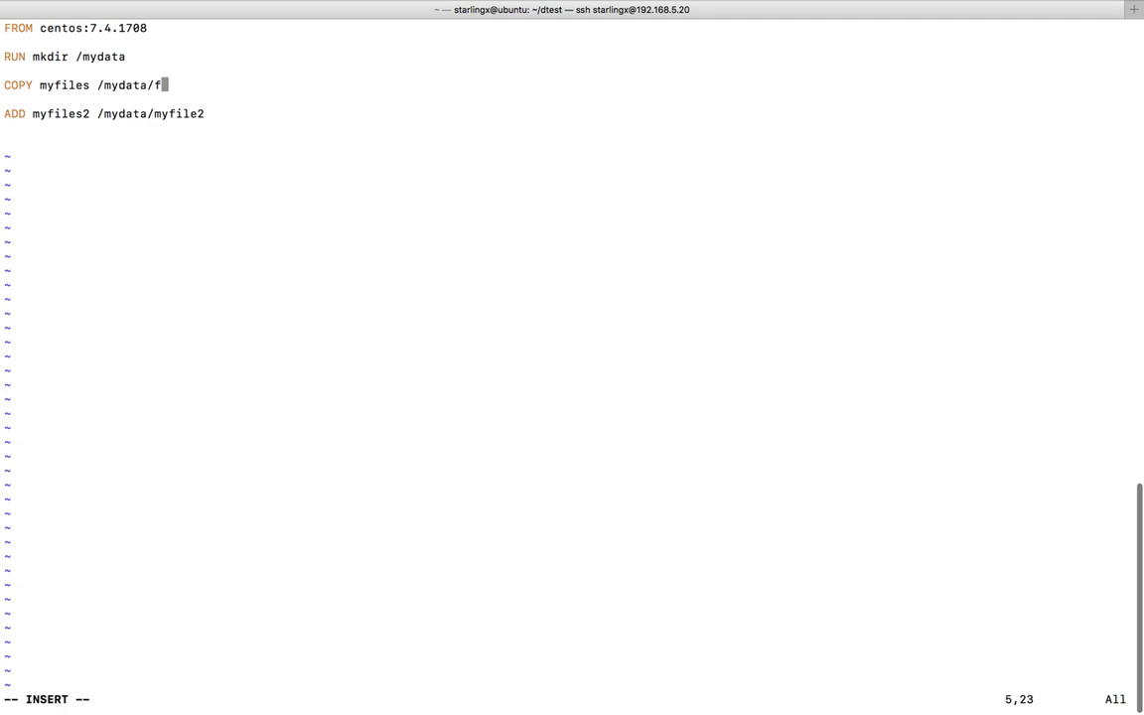
key("Backspace")
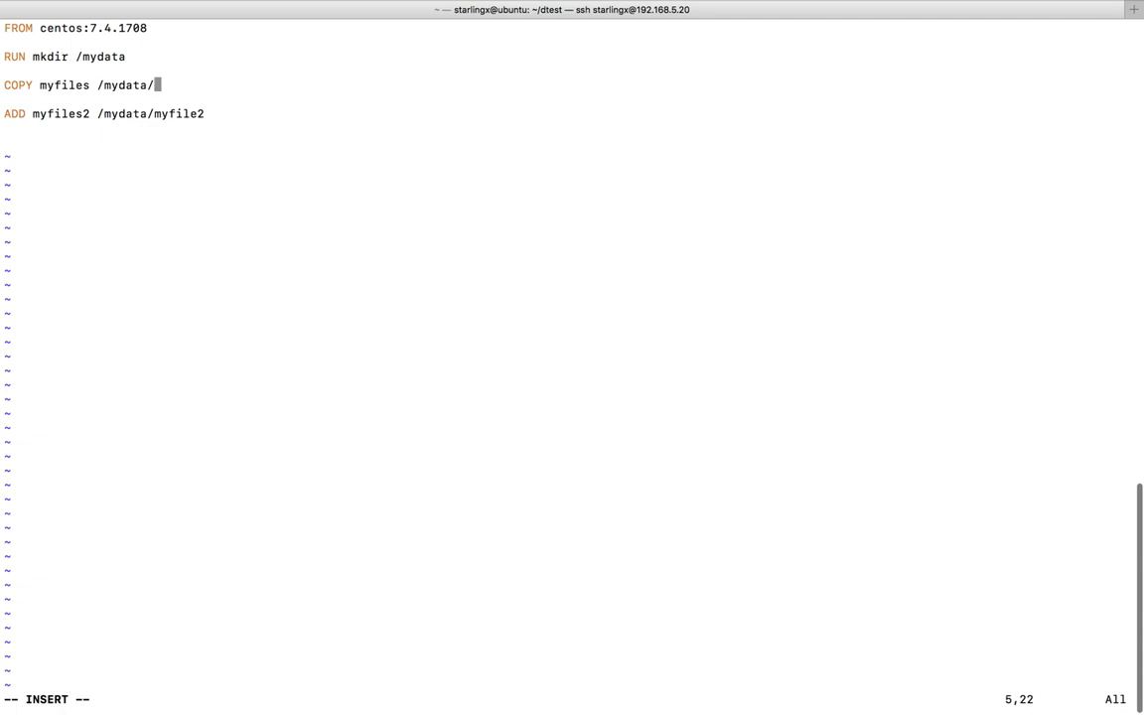
type("myf")
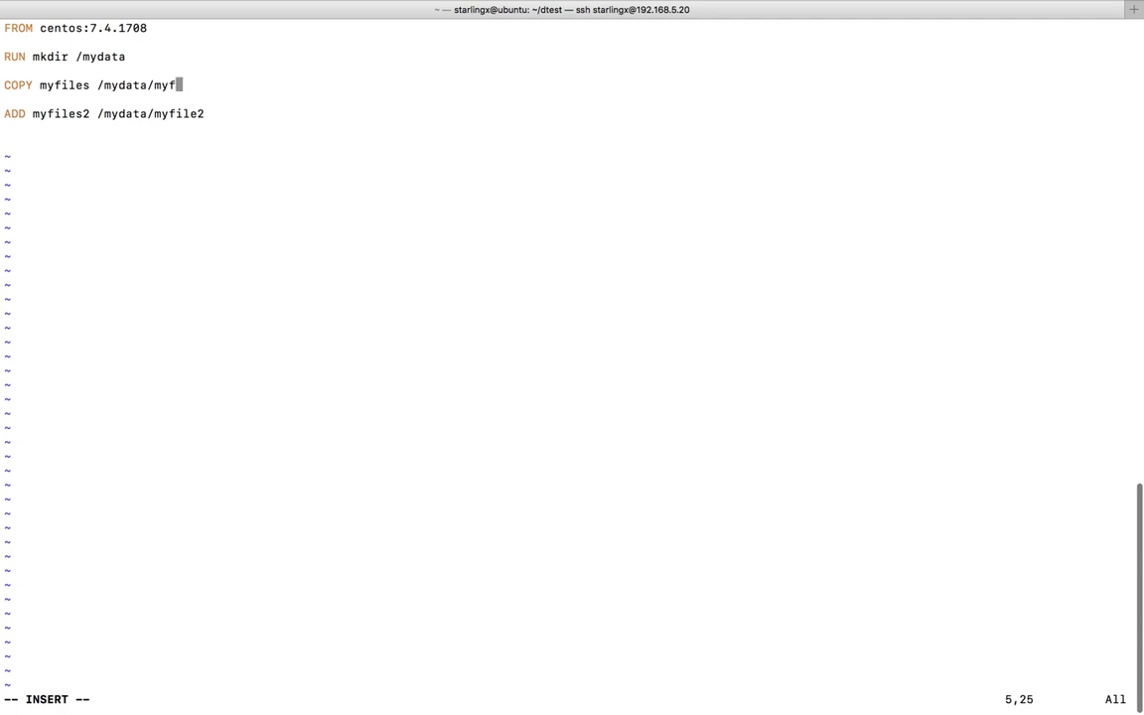
type("iles1")
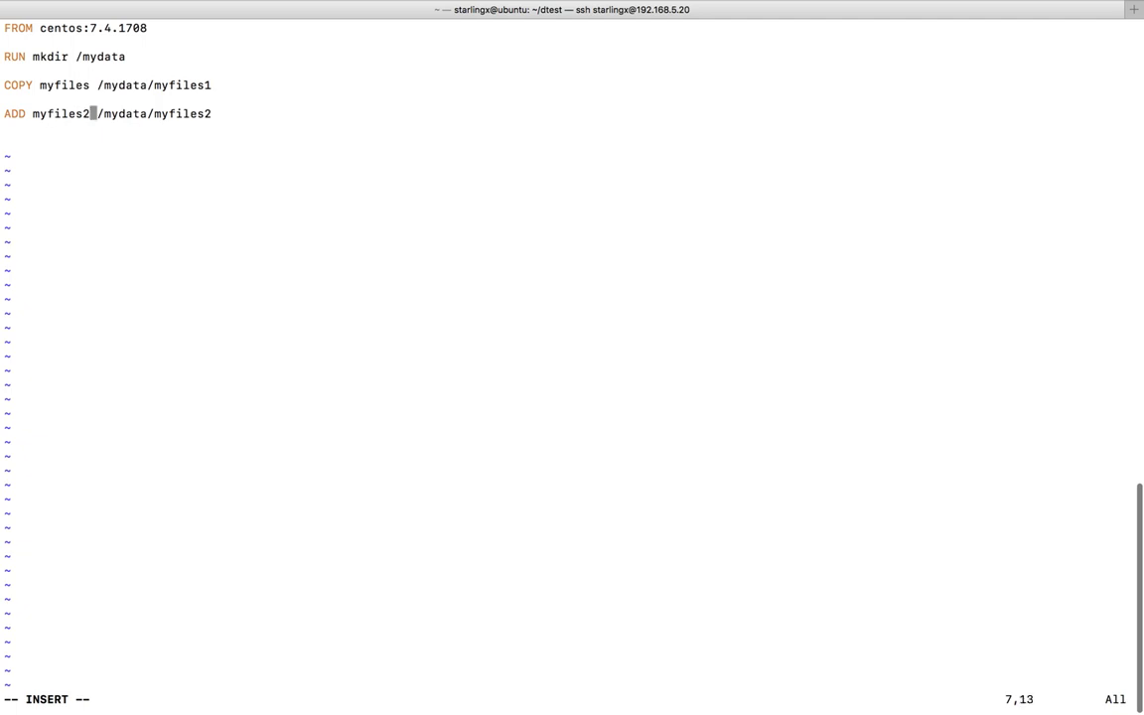
key("Left")
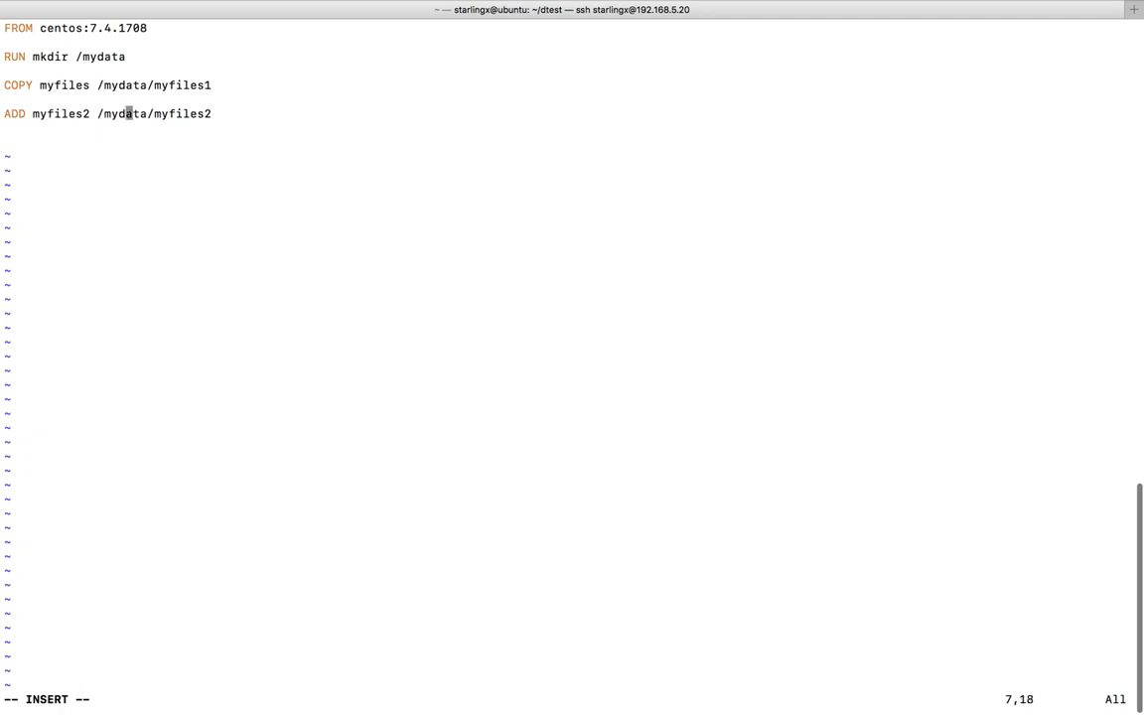
key("End")
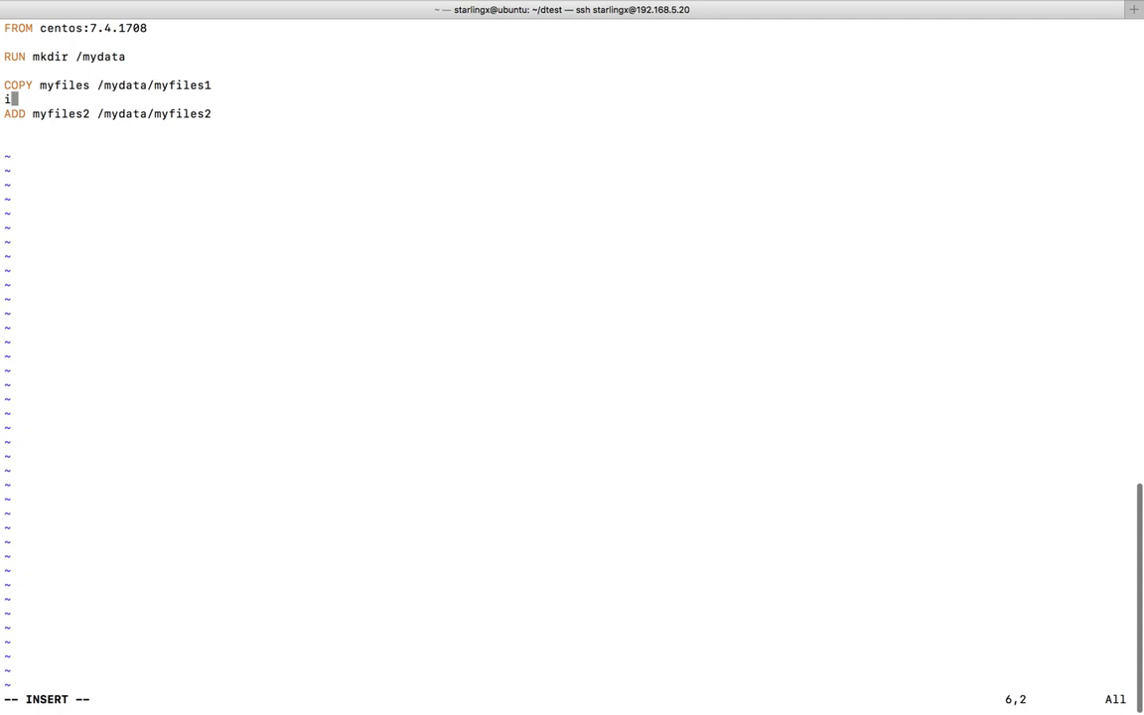
Add 'COPY myfiles /mydata' and 'ADD myfiles2 /mydata' lines to the Dockerfile
key("BackSpace")
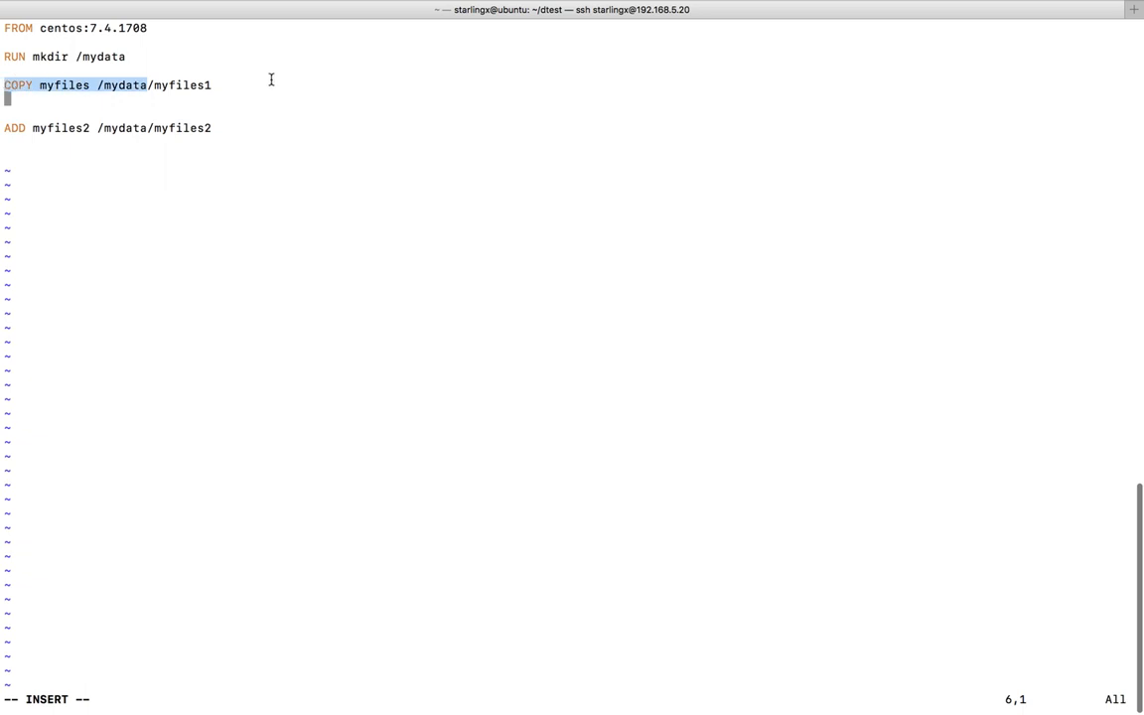
type("COPY myfiles /mydata")
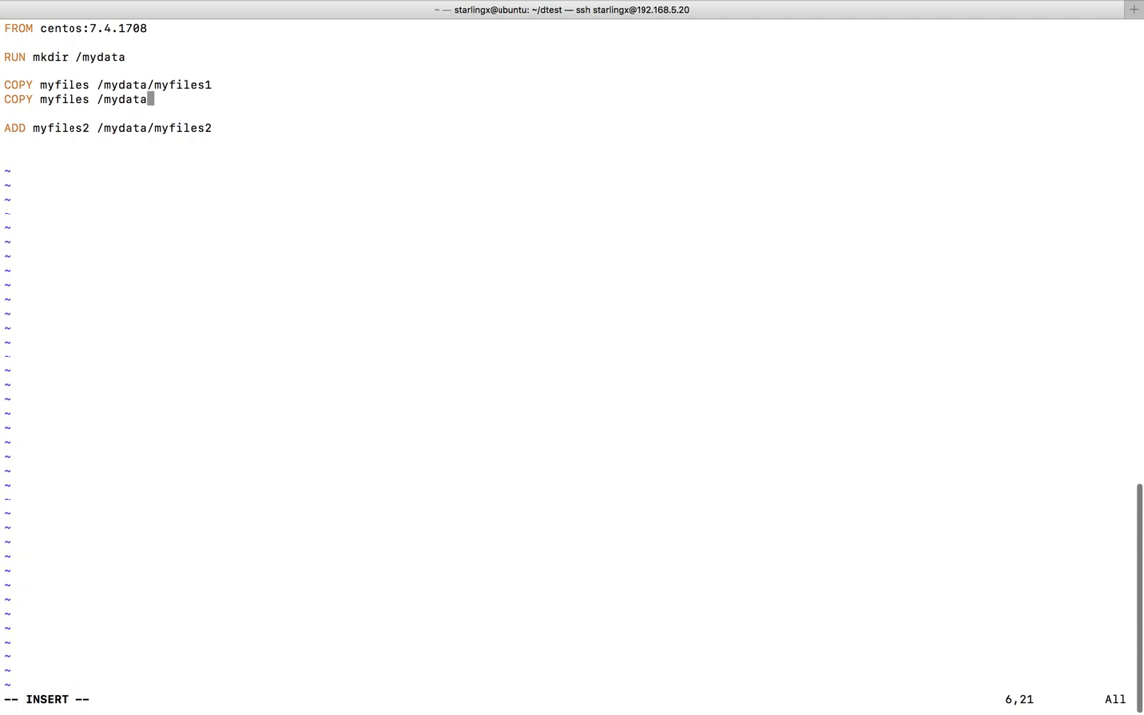
mouse_move(71, 99)
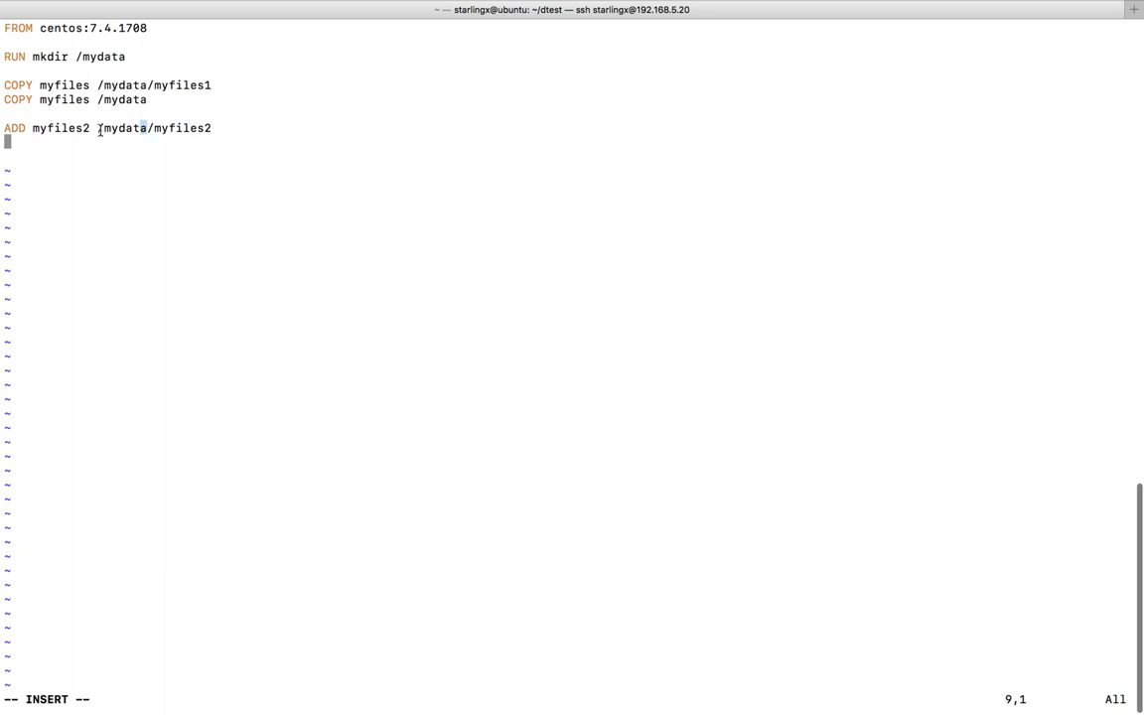
type("ADD myfiles2 /mydata")
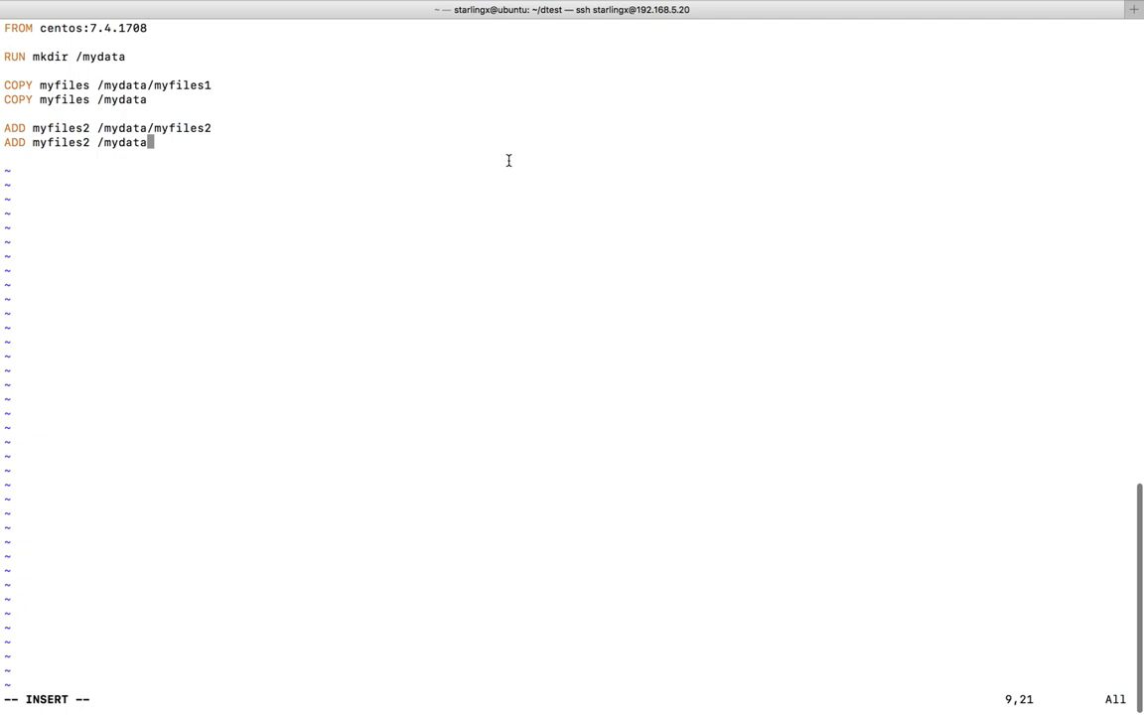
mouse_move(264, 178)
type(":w")
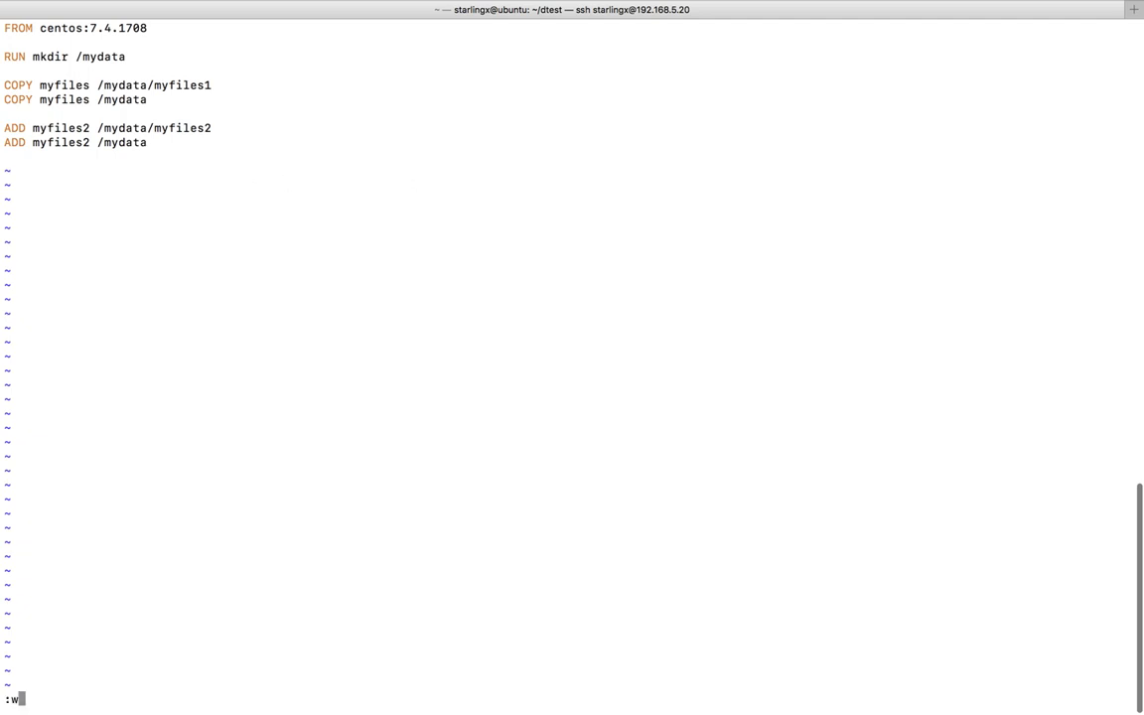
Save the Dockerfile and quit vim with :wq
type("q")
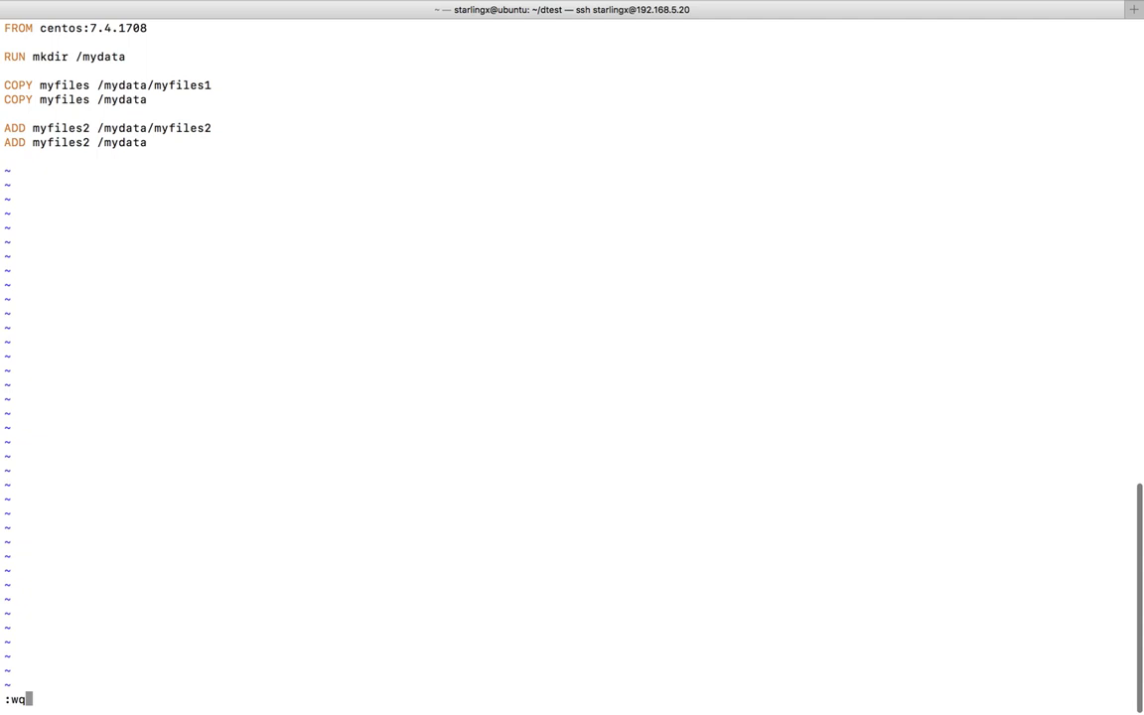
key("Return")
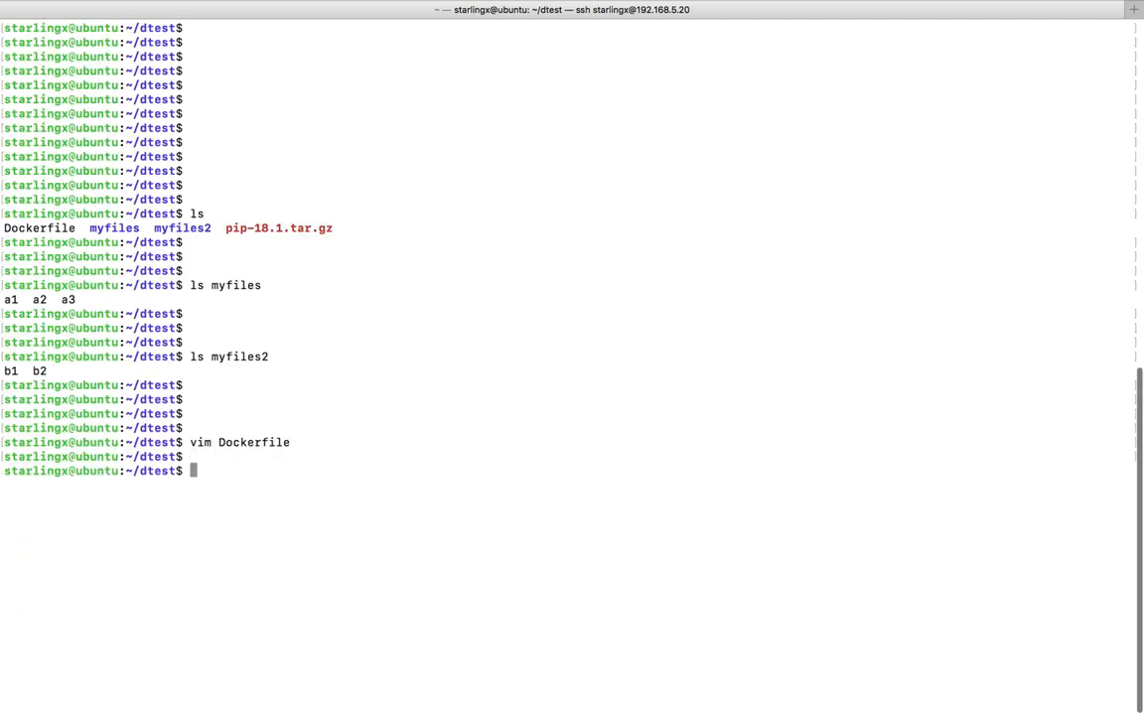
key("Return")
type("sudo docker build -t myimage1 ")
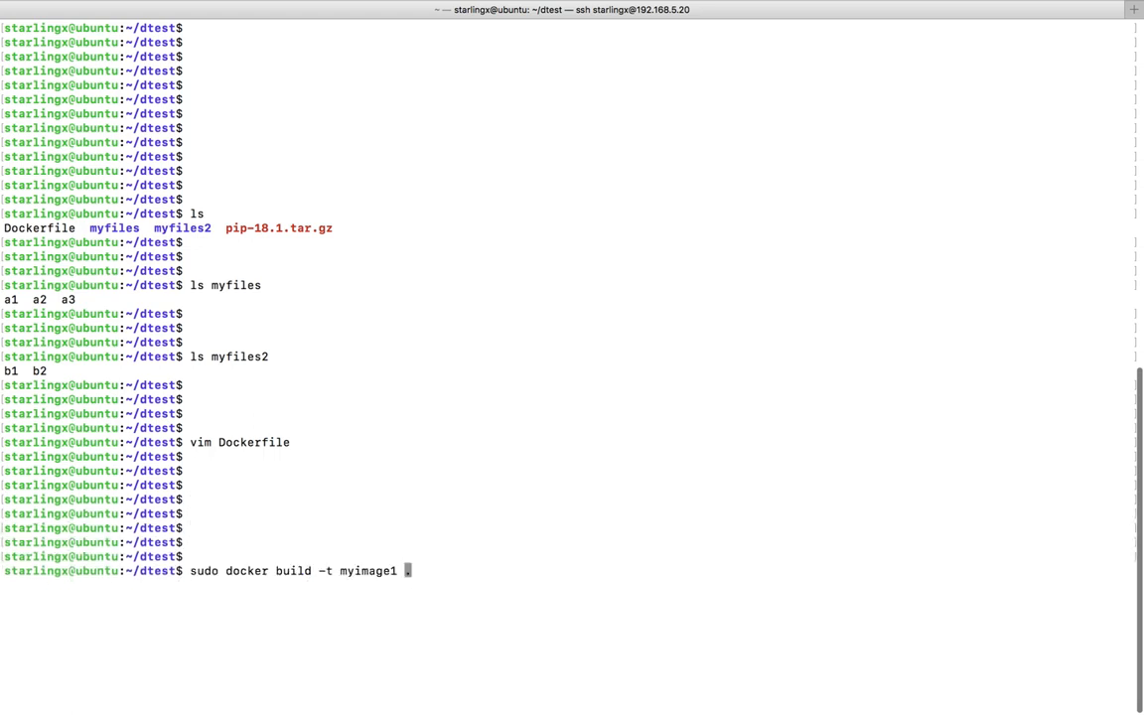
Build image myimage1 from the Dockerfile in the current directory with 'sudo docker build -t myimage1 .'
type(".")
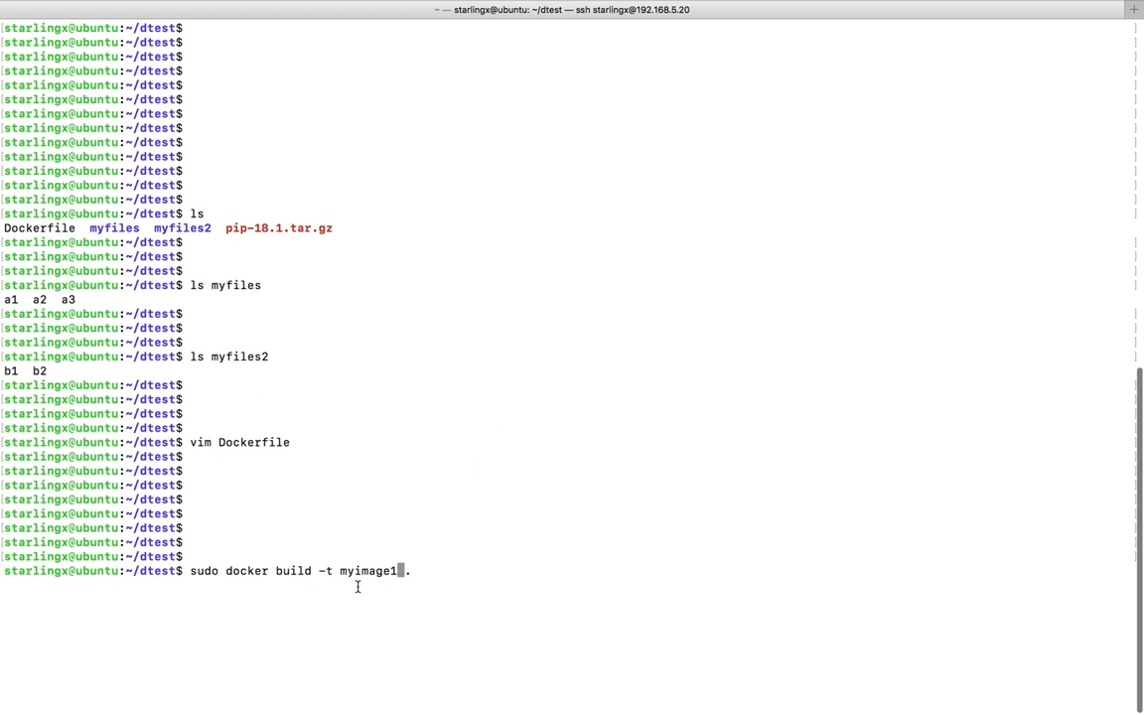
double_click(367, 572)
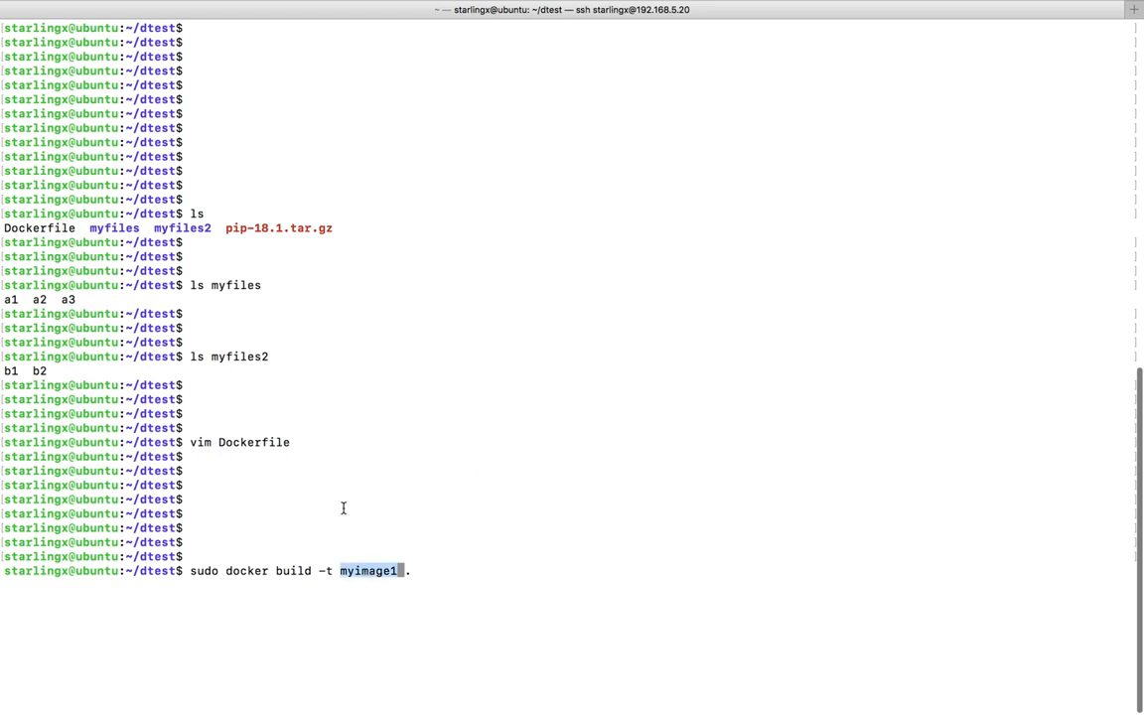
mouse_move(250, 382)
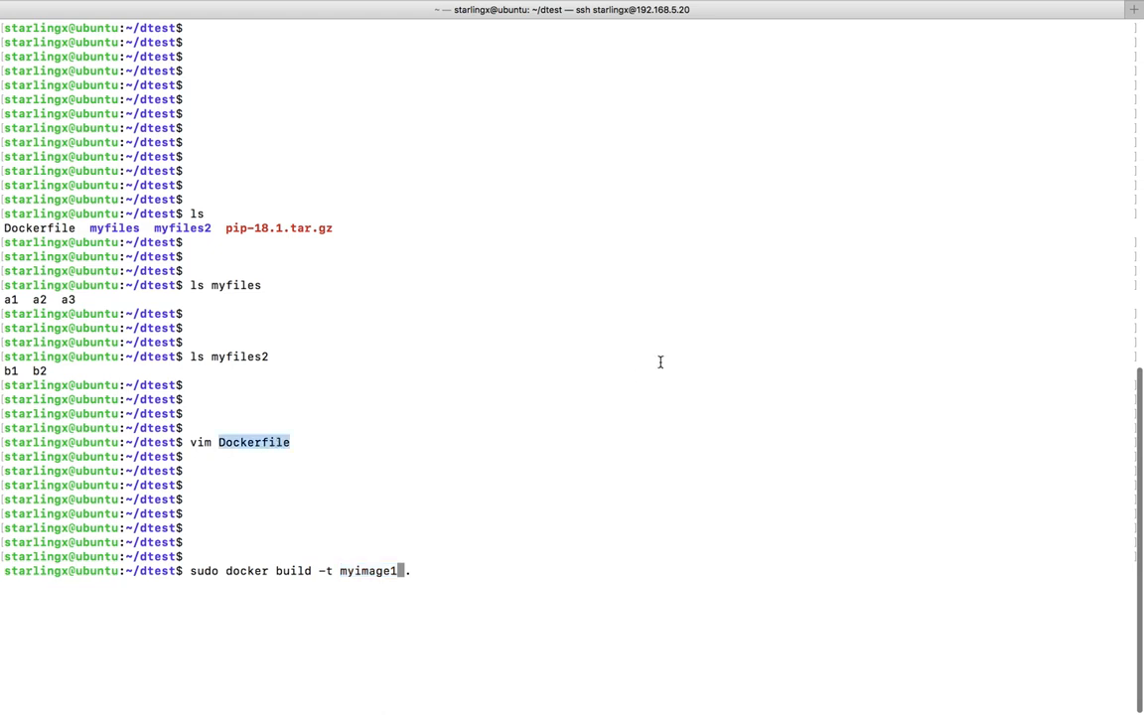
key("Return")
type("sudo docker run -itd --name mycontainer myimage1")
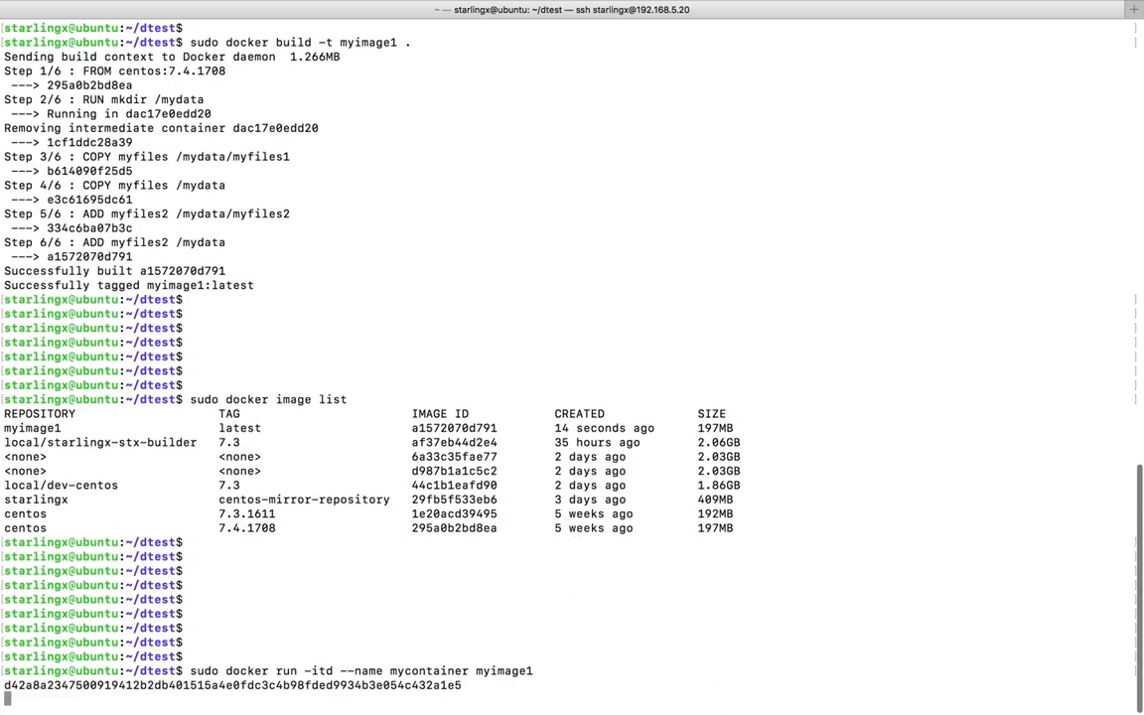
Check mycontainer with docker ps and prepare 'sudo docker exec -it d42a8a234750 /bin/bash'
key("Return")
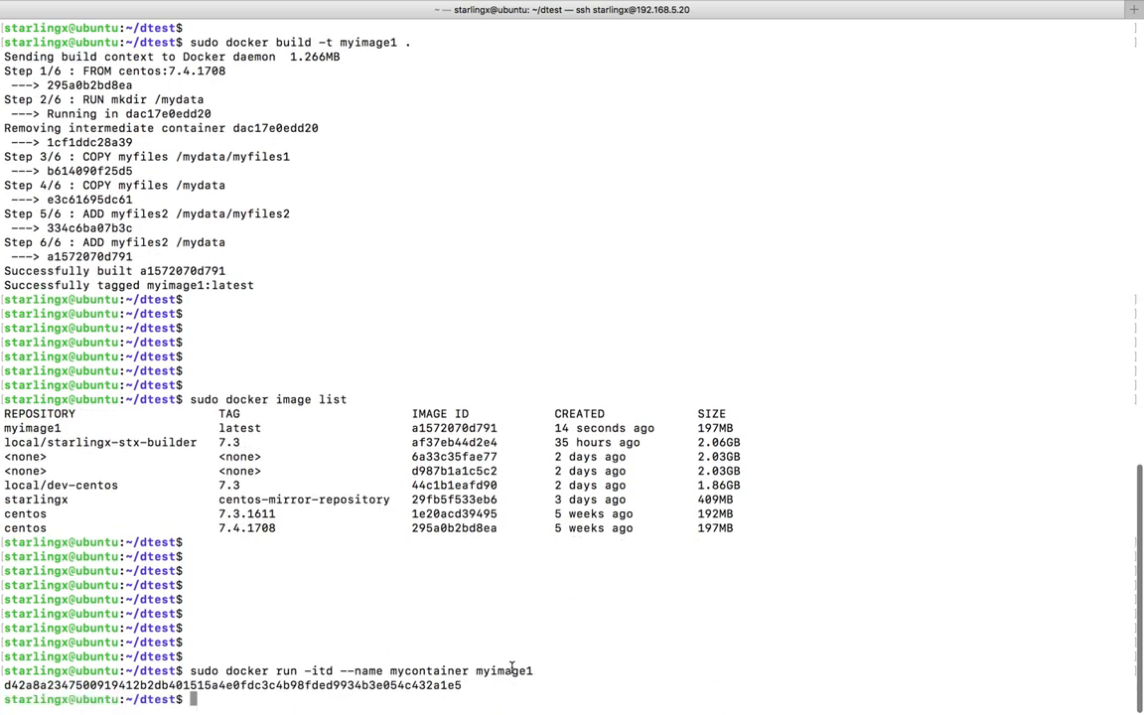
type("sudo docker ps")
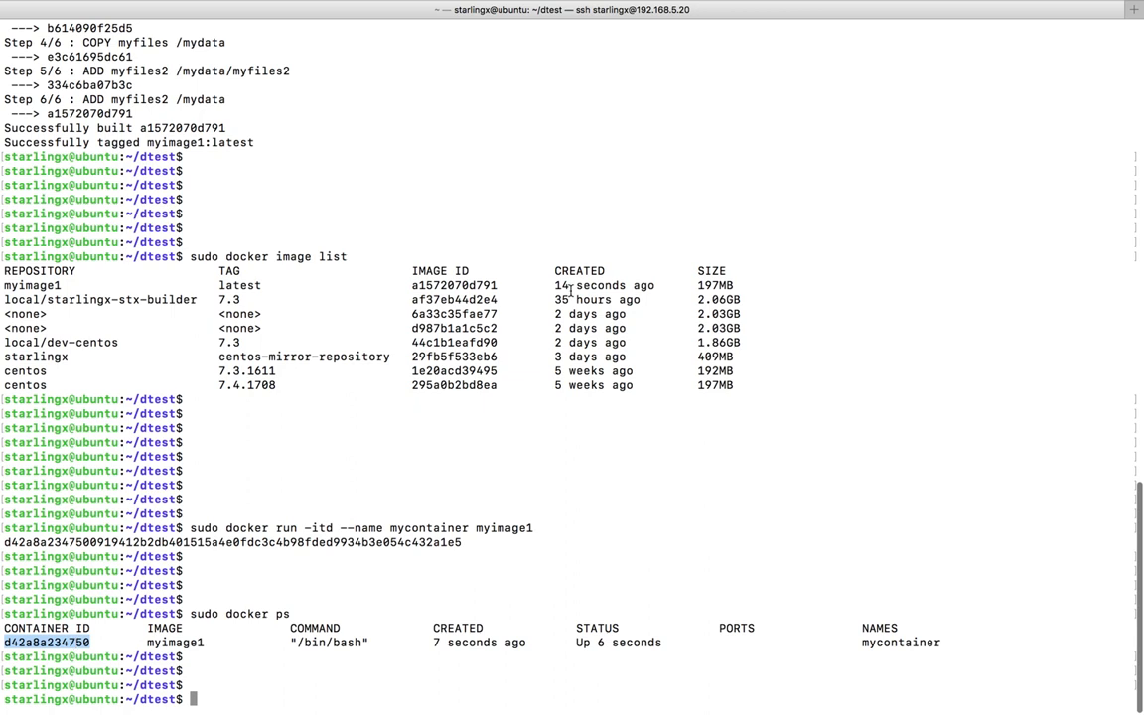
scroll("down", 3)
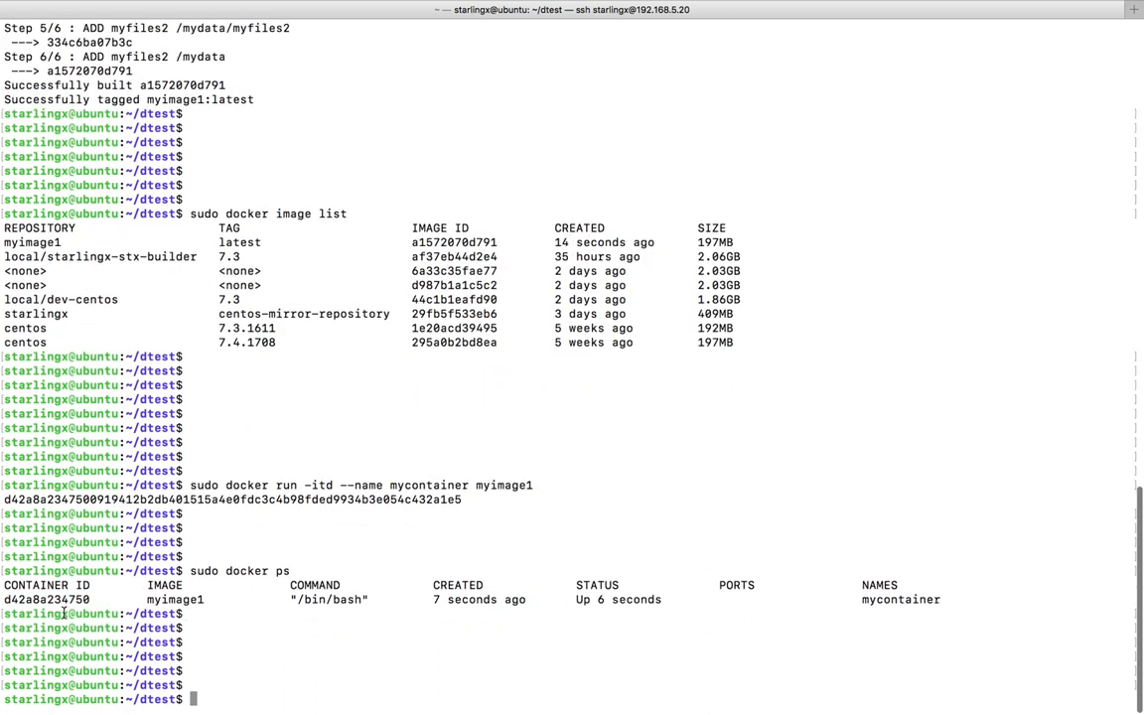
double_click(48, 600)
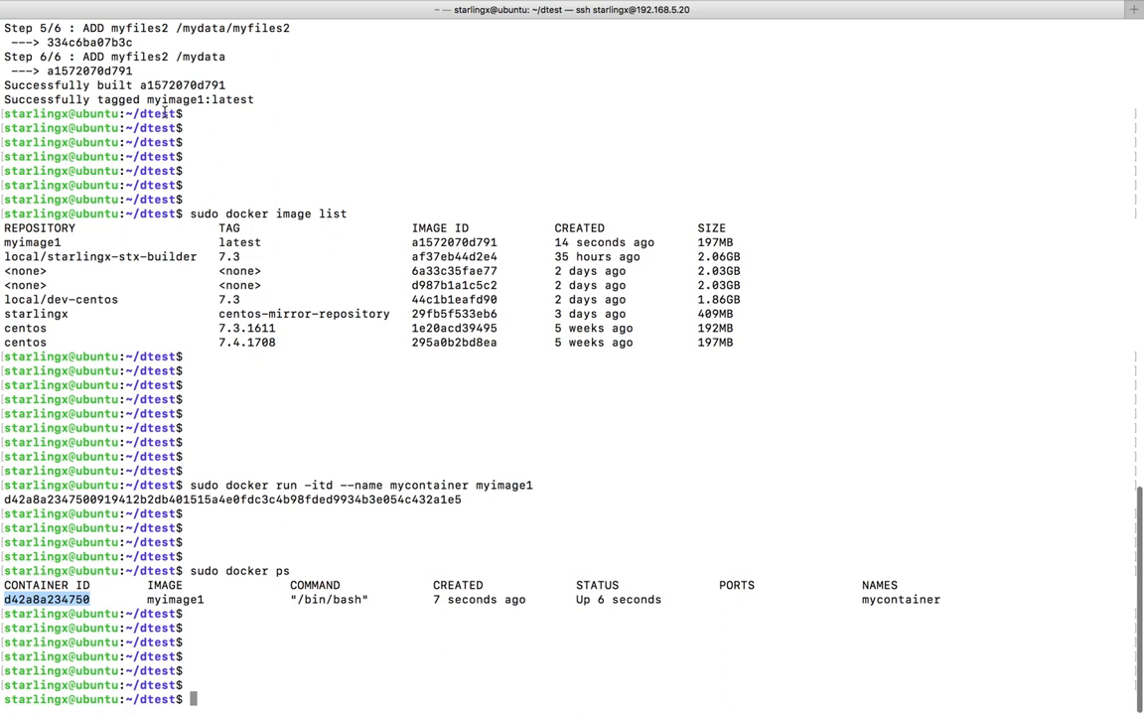
mouse_move(222, 155)
type("sudo docker exec -it  /bin/bash")
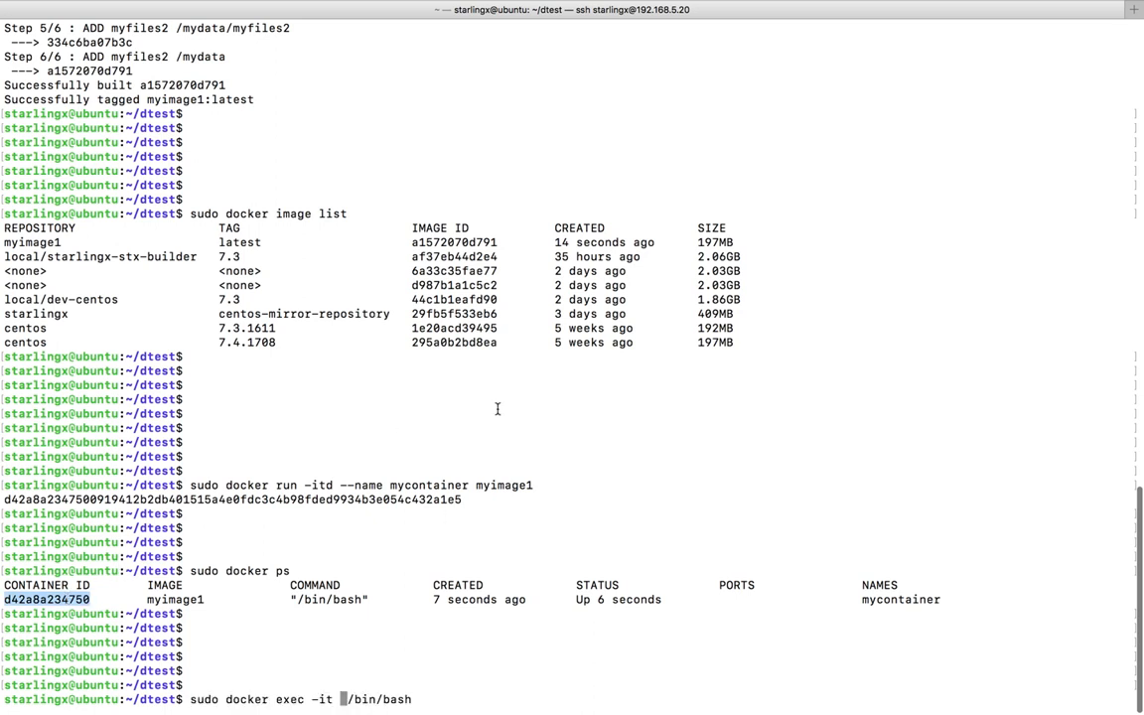
type("d42a8a234750")
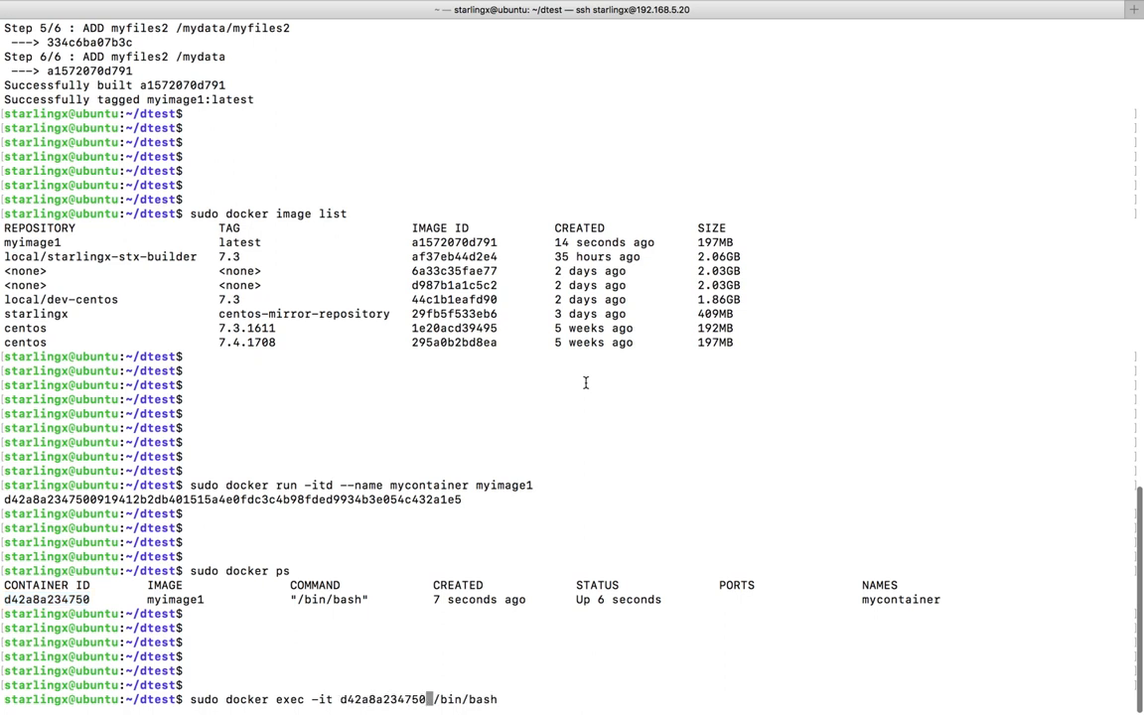
mouse_move(290, 699)
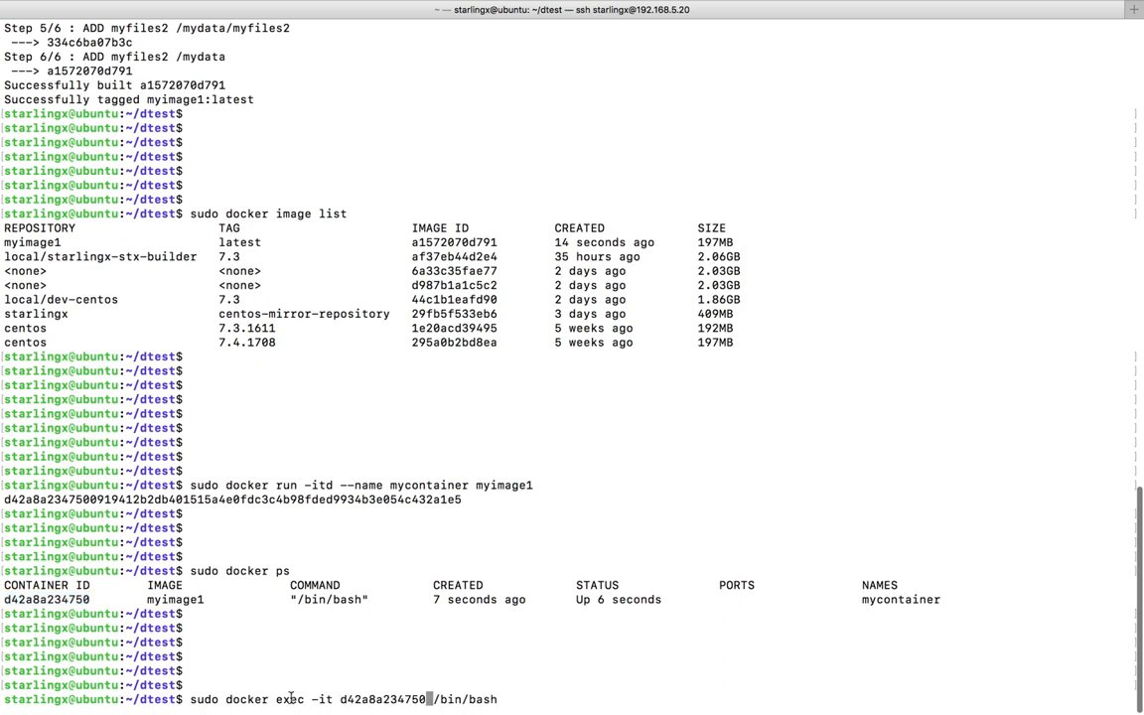
double_click(382, 699)
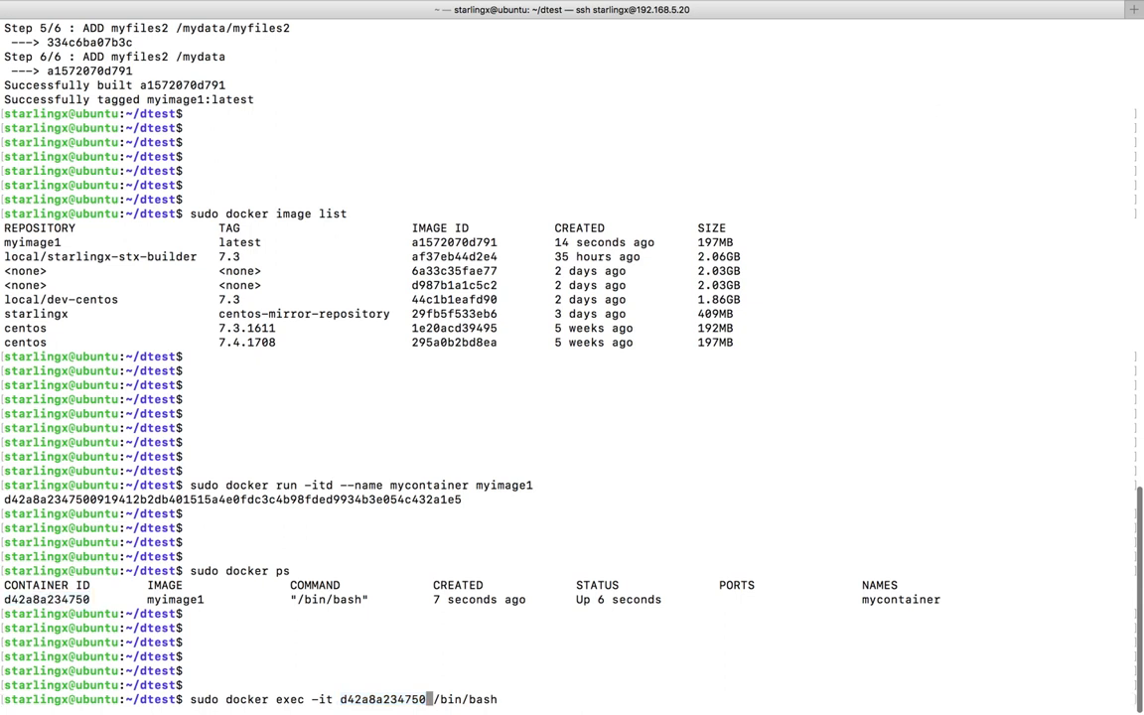
Enter a root bash shell inside the container and clear the screen
key("Return")
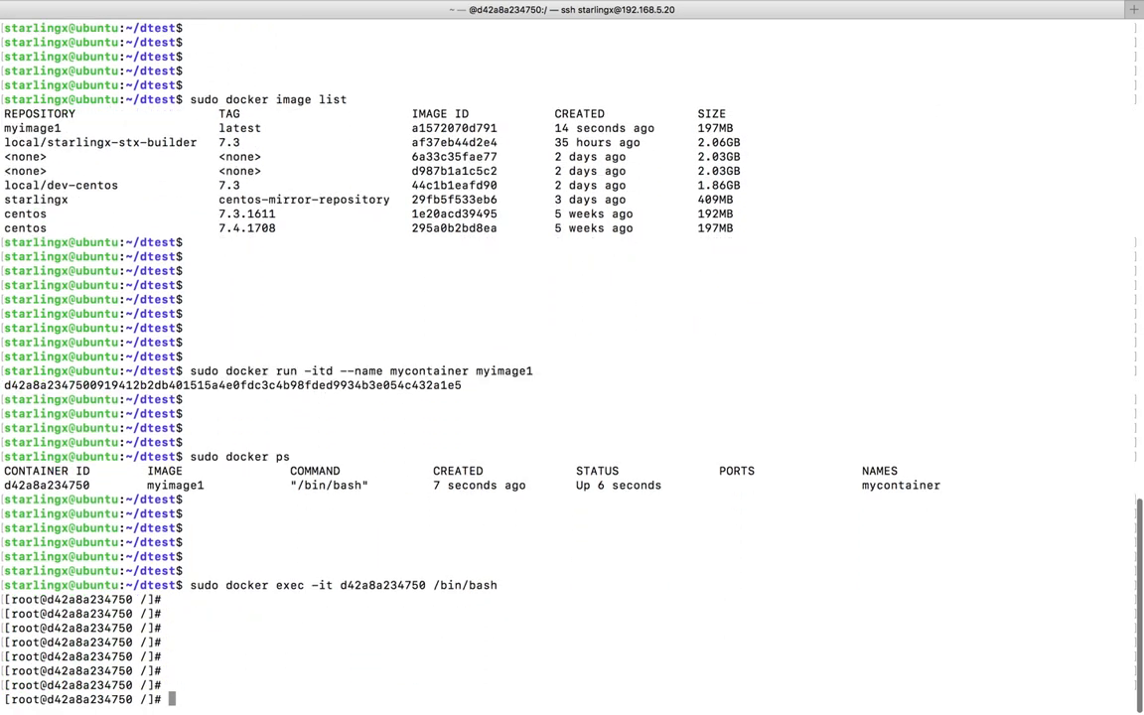
type("clear")
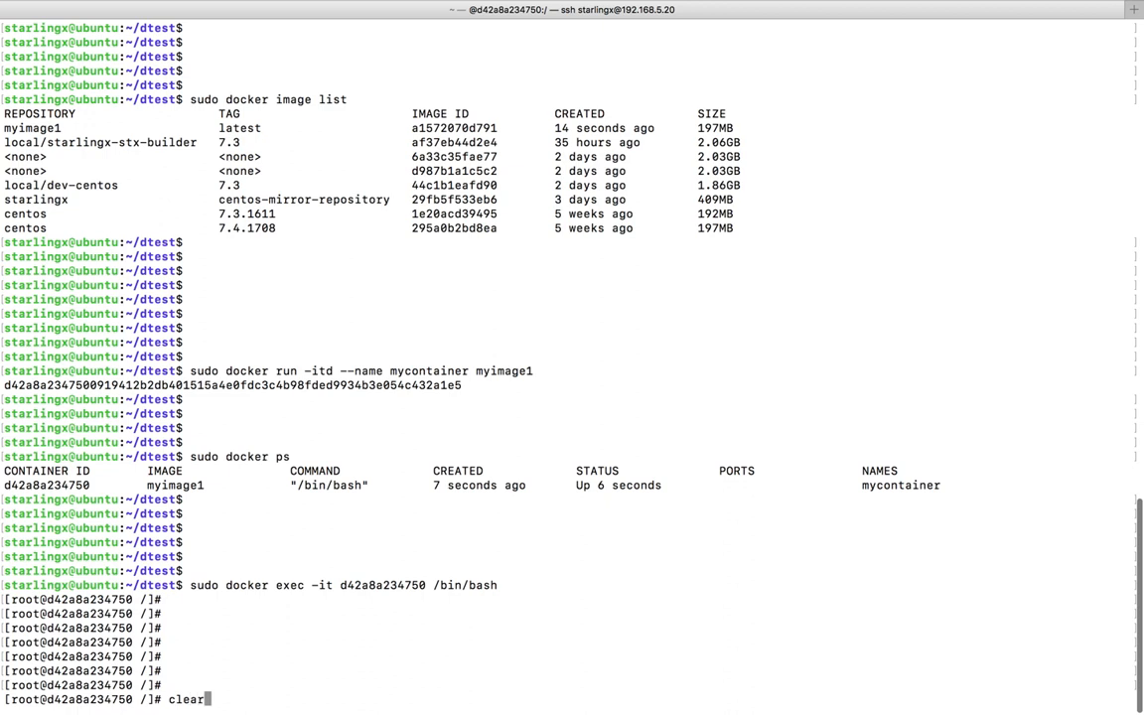
key("Return")
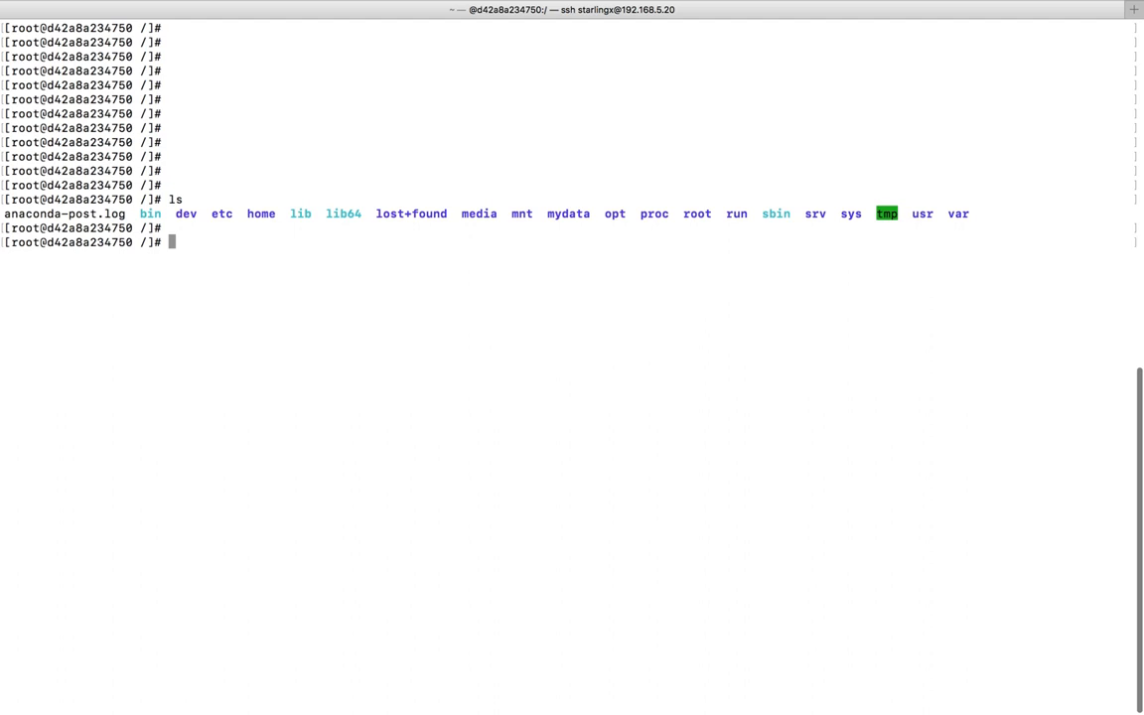
List /mydata, showing a1–a3, b1, b2, myfiles1 and myfiles2
type("ls")
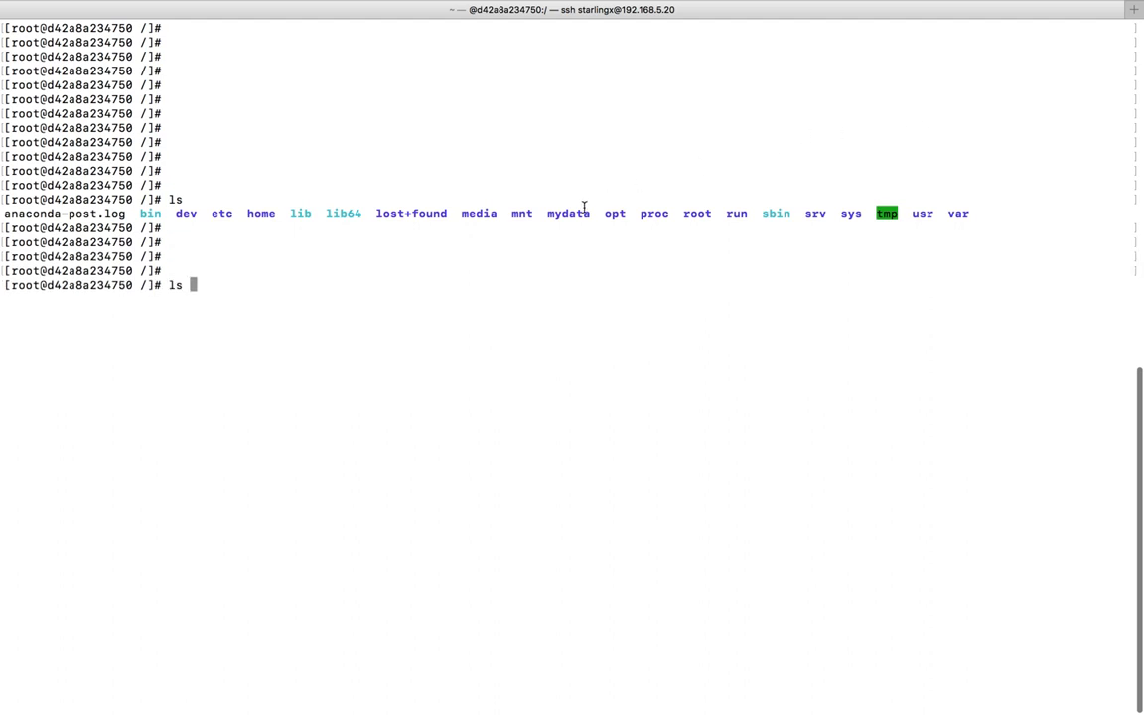
type("m")
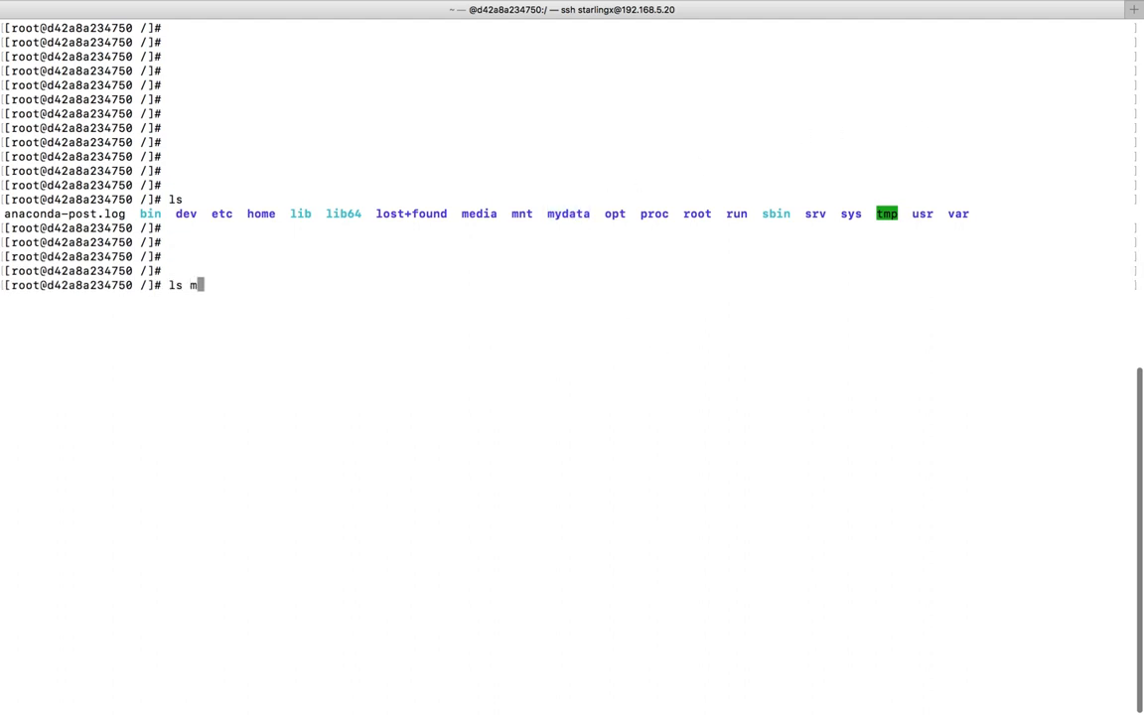
key("Return")
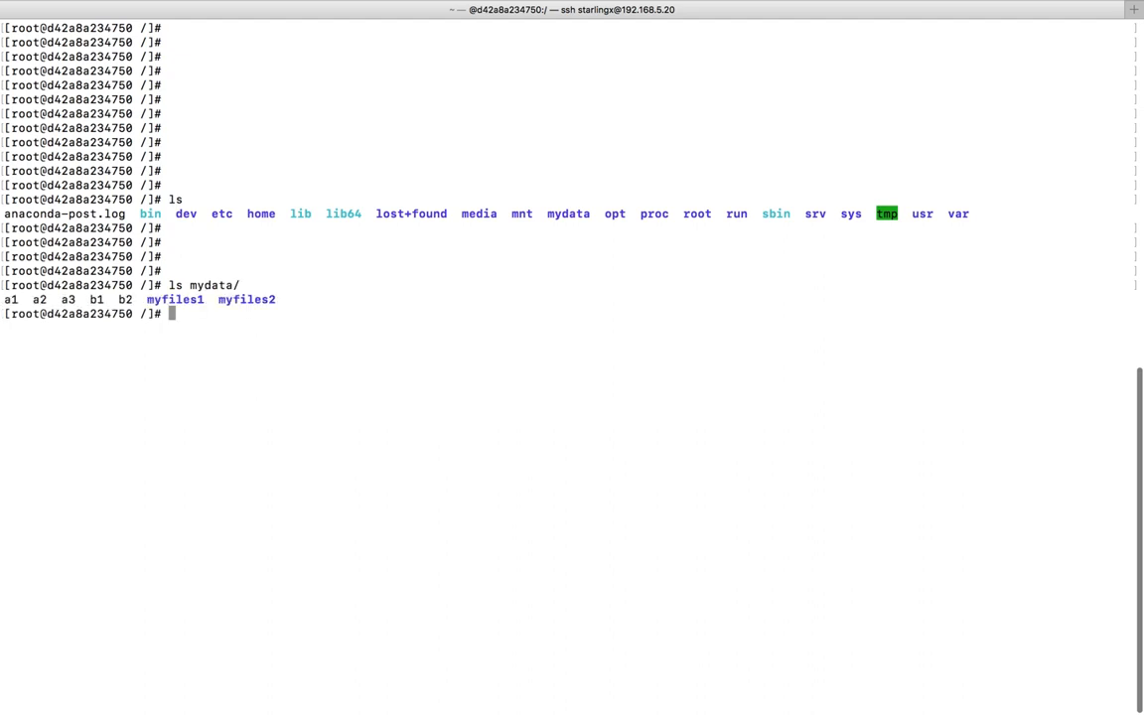
List /mydata again inside the container
key("Return")
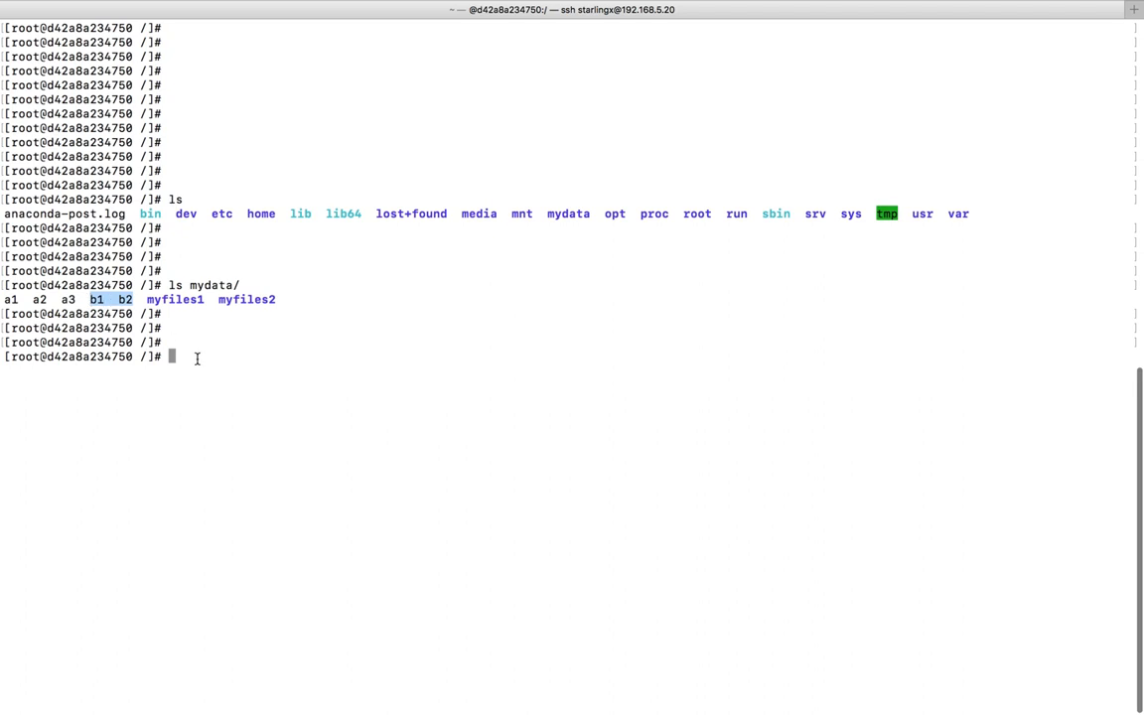
mouse_move(182, 302)
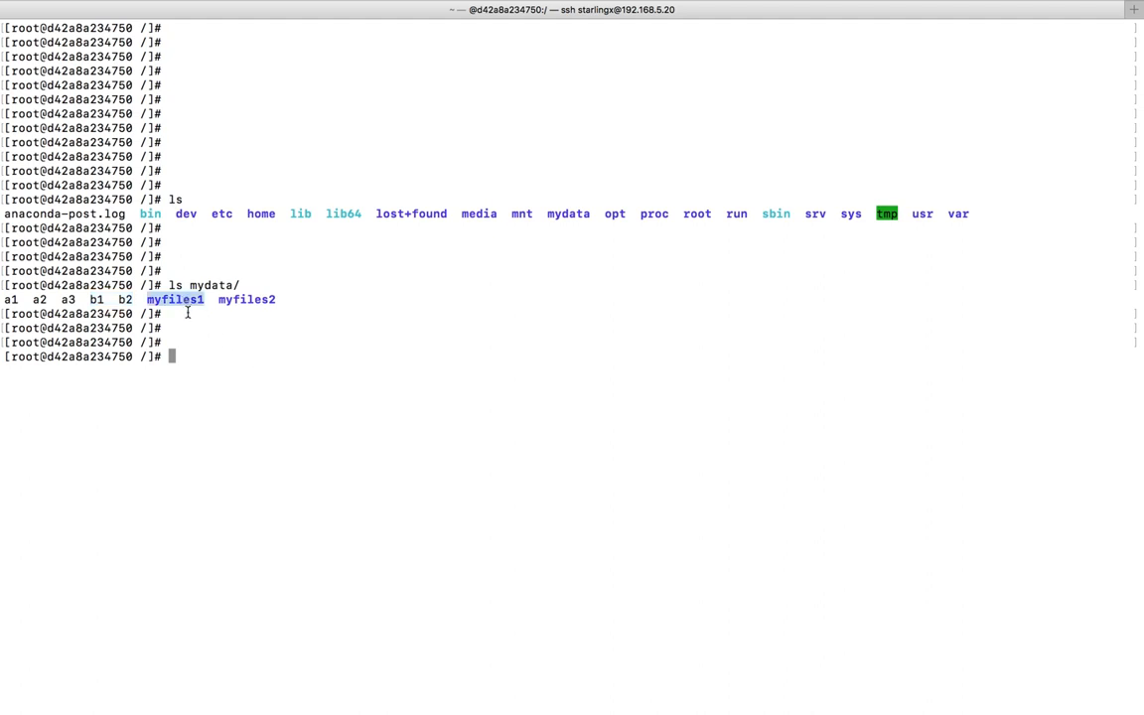
type("ls")
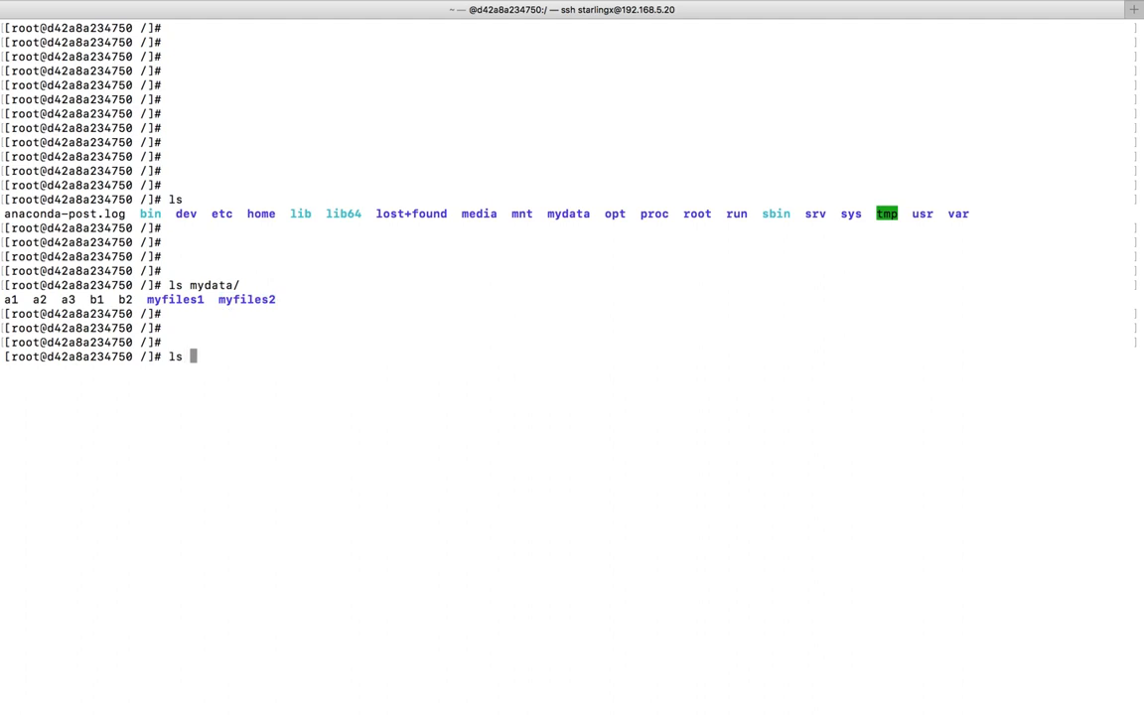
type("mydata/")
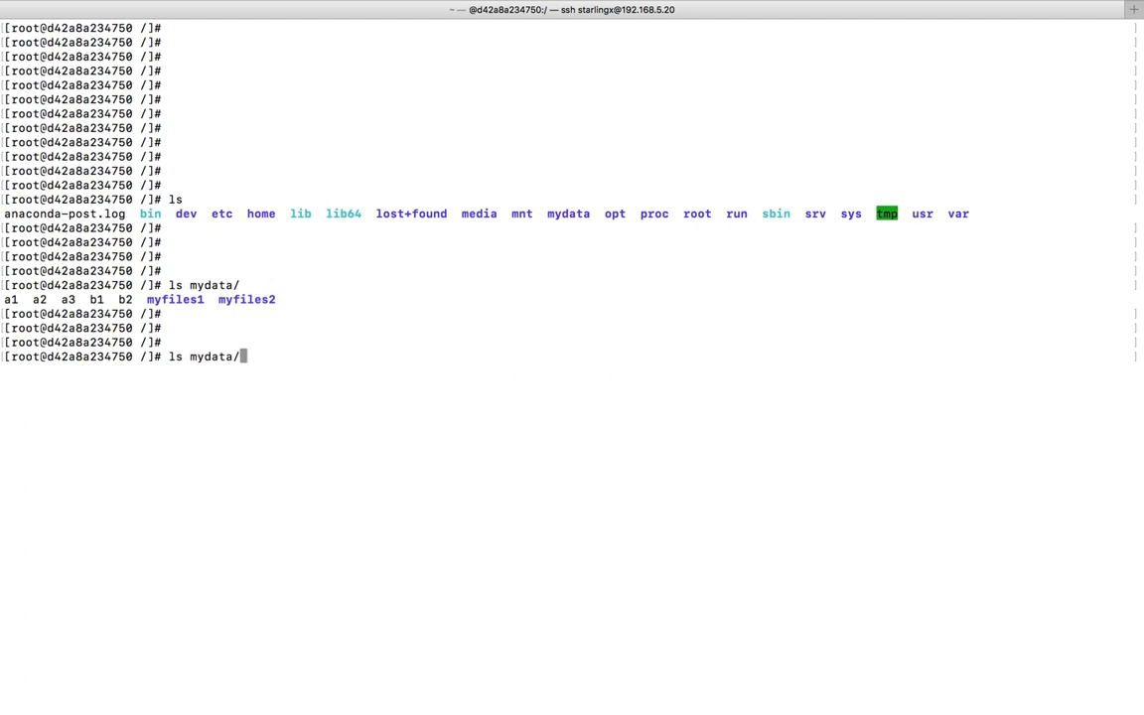
key("Return")
type("ls mydata/")
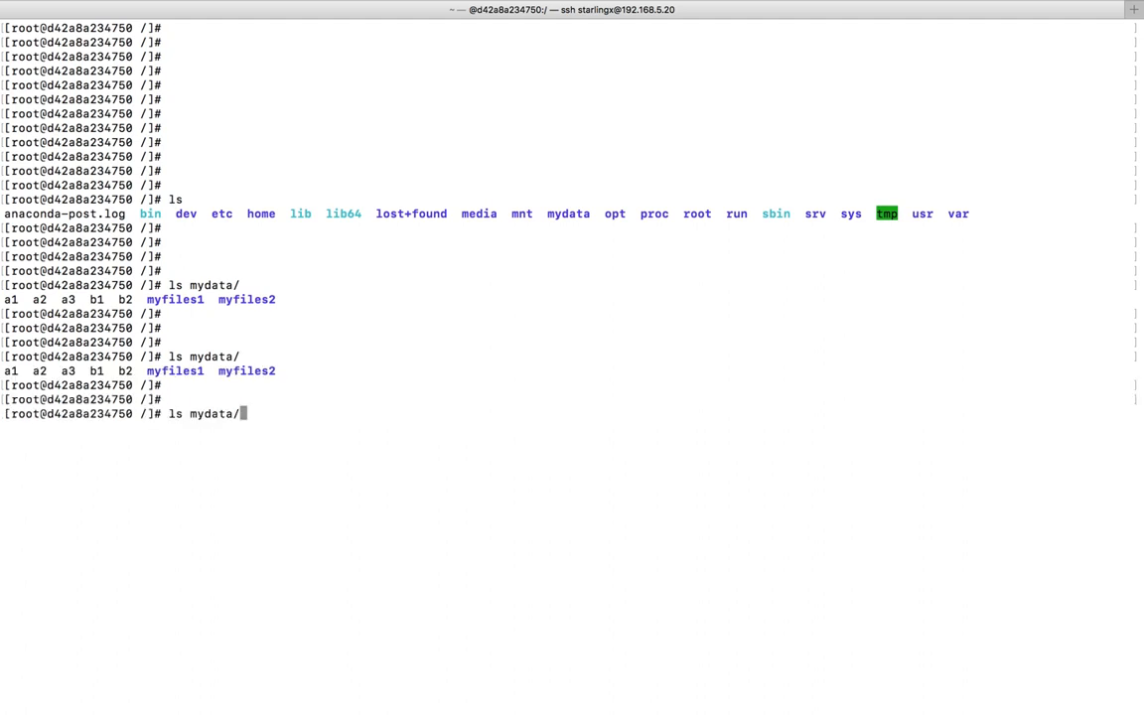
List mydata/myfiles1 (a1–a3) and mydata/myfiles2 (b1, b2)
key("Return")
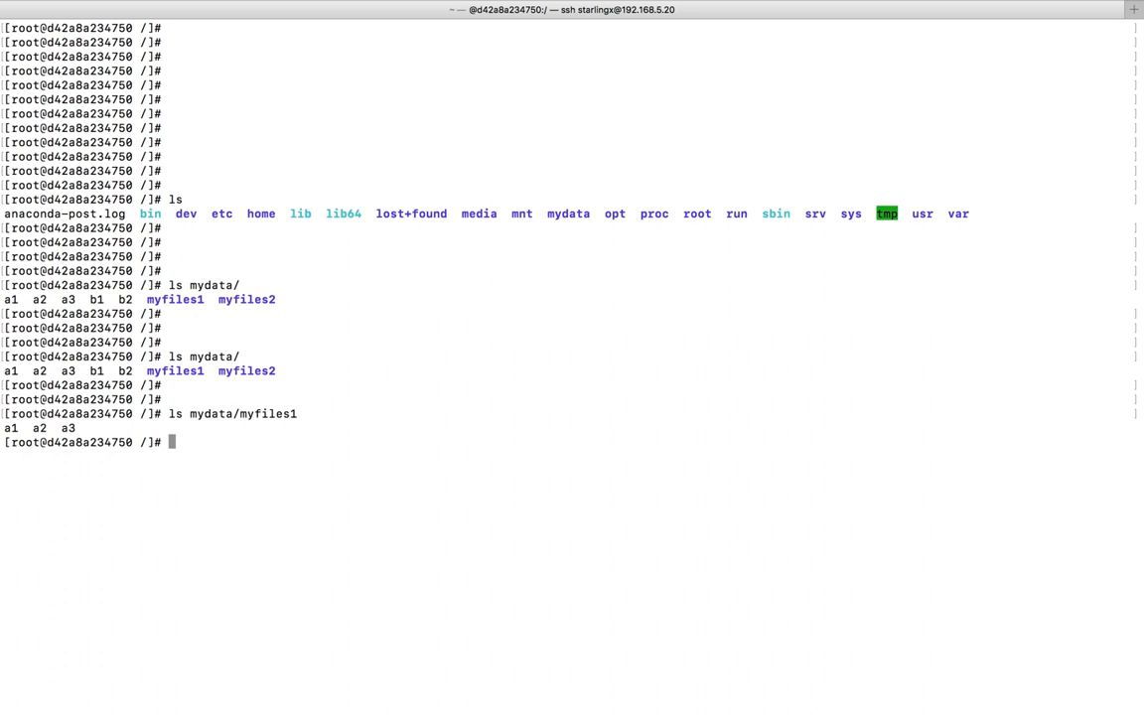
type("ls mydata/myfiles2")
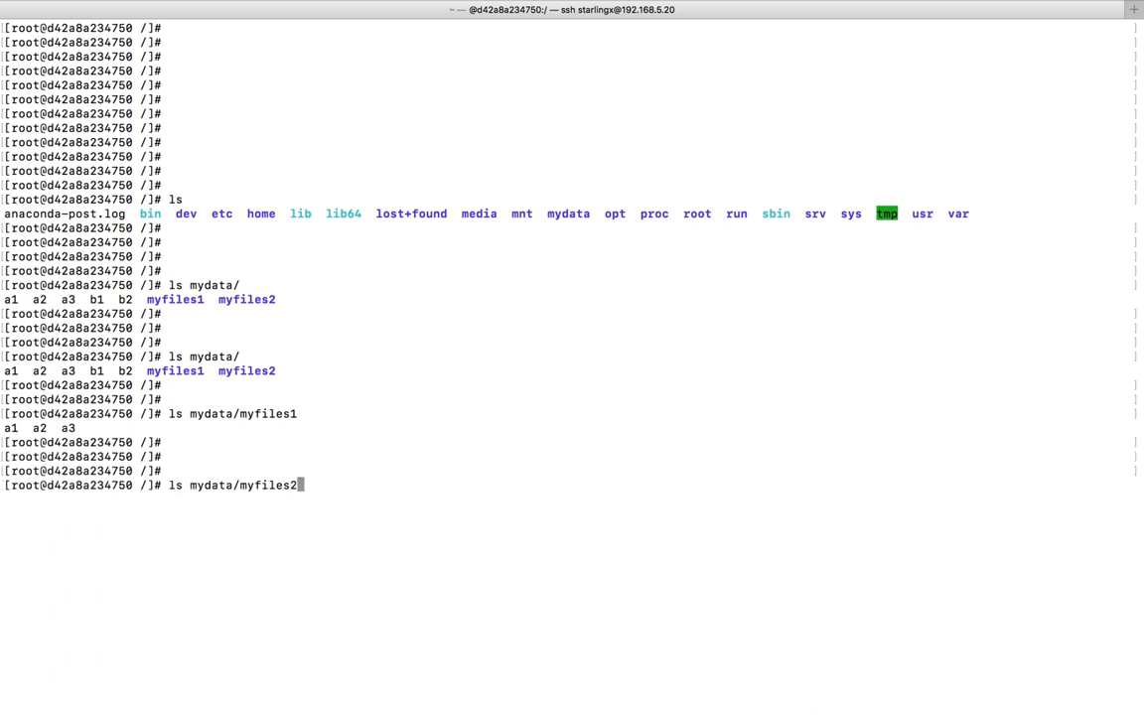
key("Return")
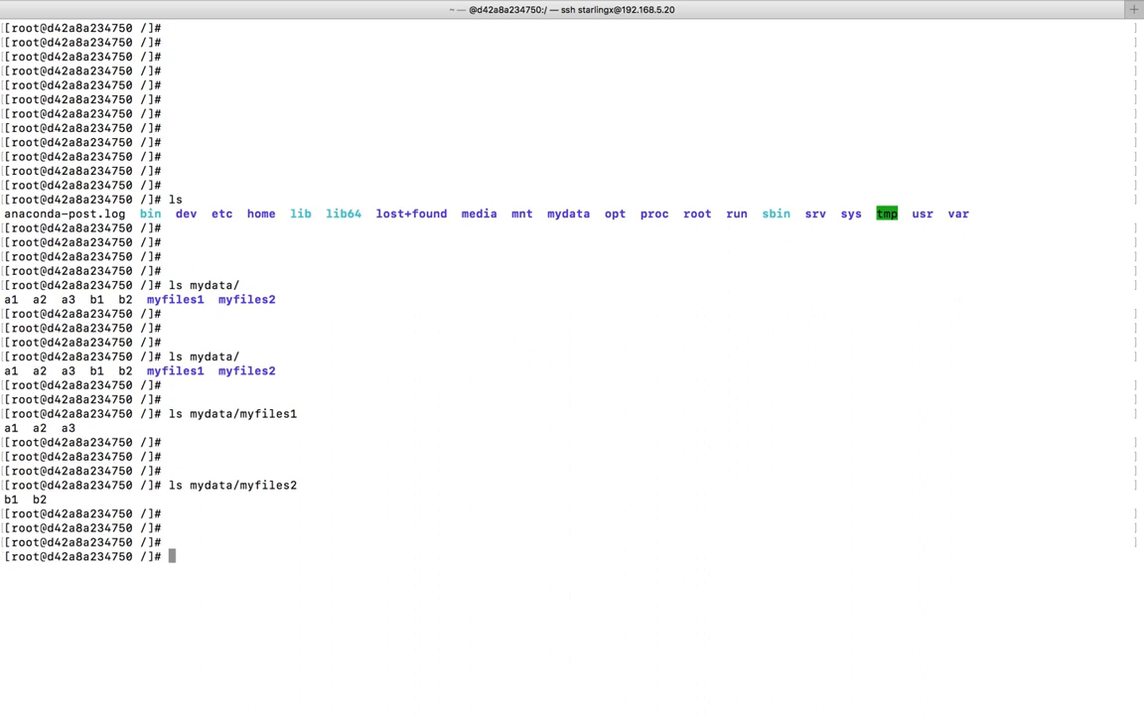